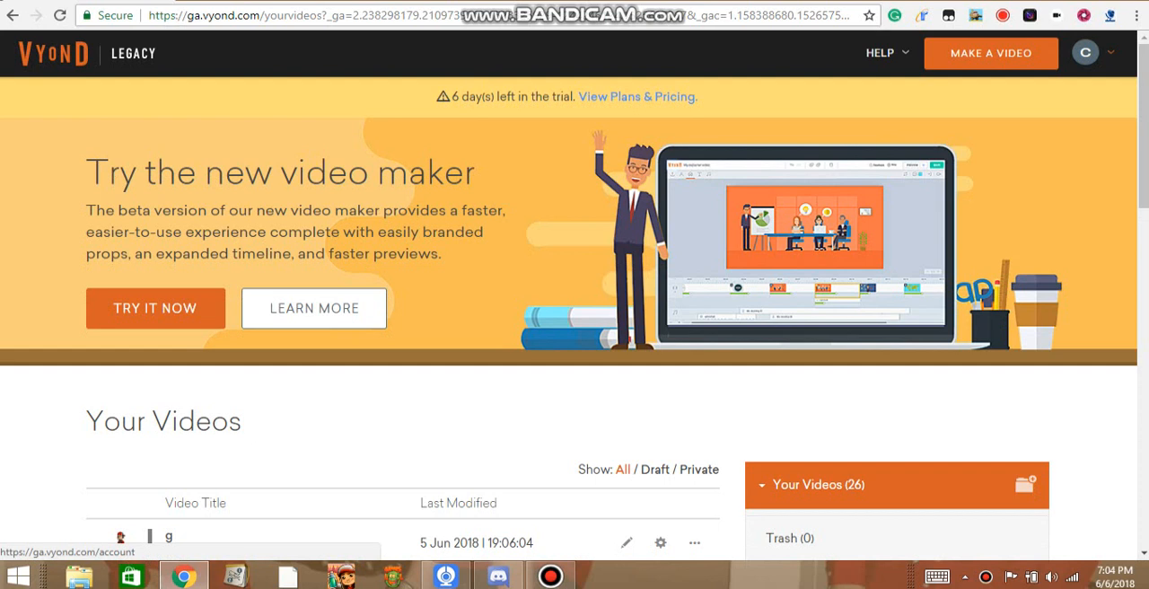
Step: Start a new video from the account menu and scroll down to Select a Style
left_click(1085, 53)
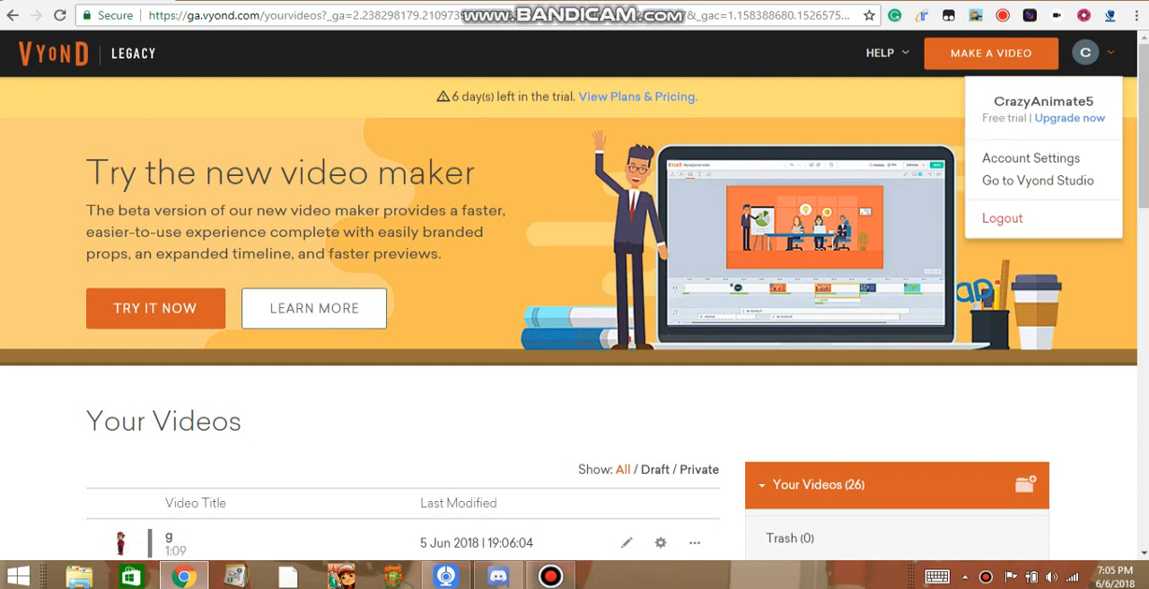
mouse_move(1030, 158)
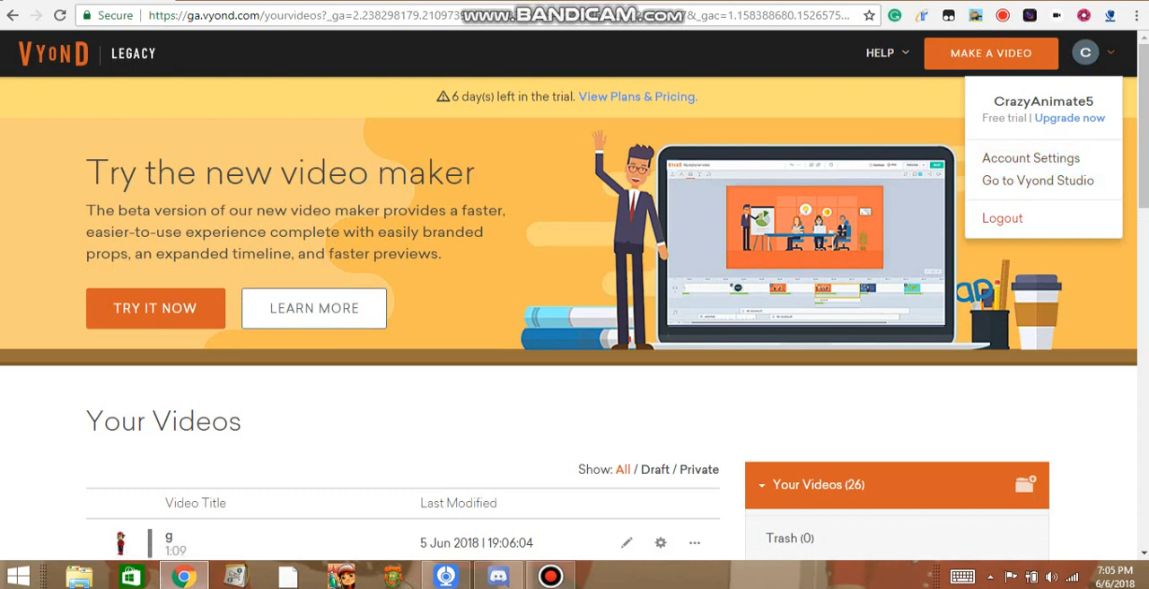
left_click(1084, 52)
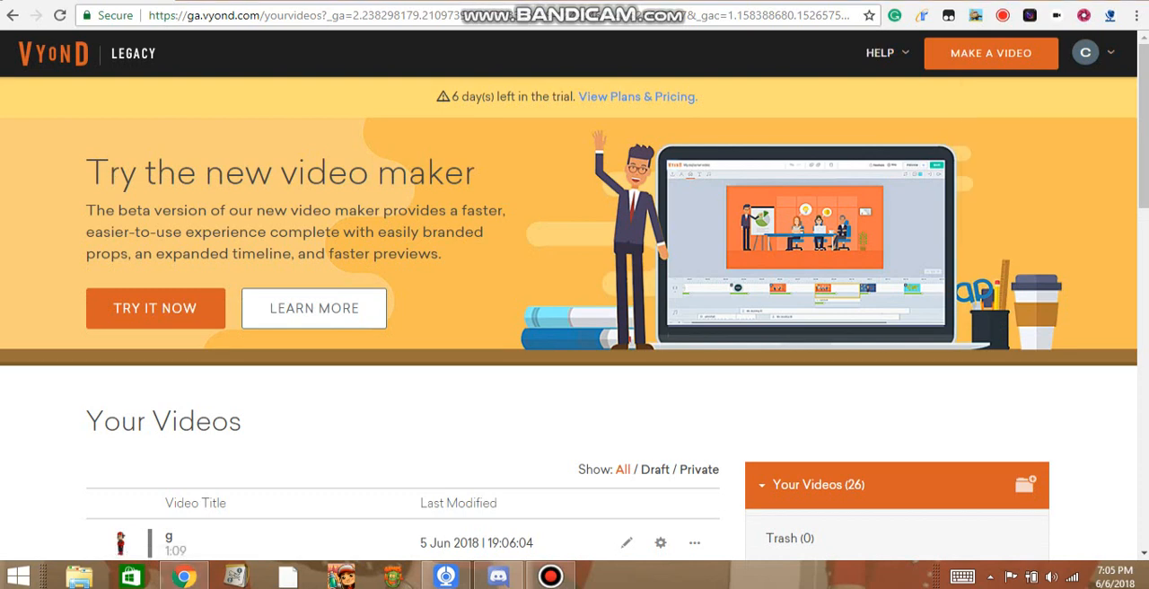
scroll("down", 3)
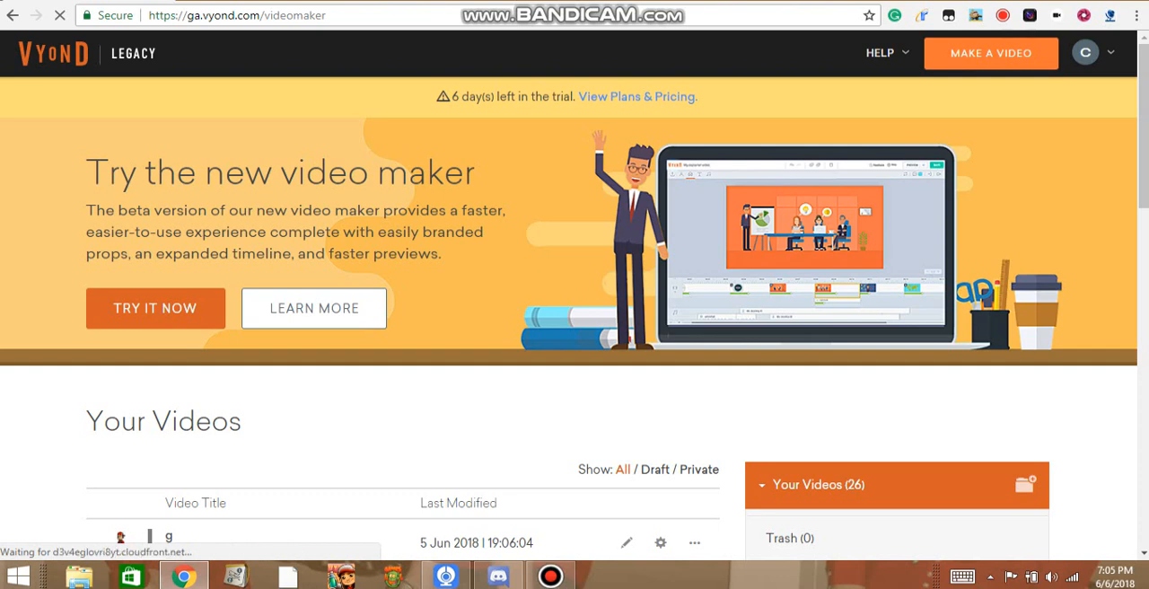
scroll("down", 3)
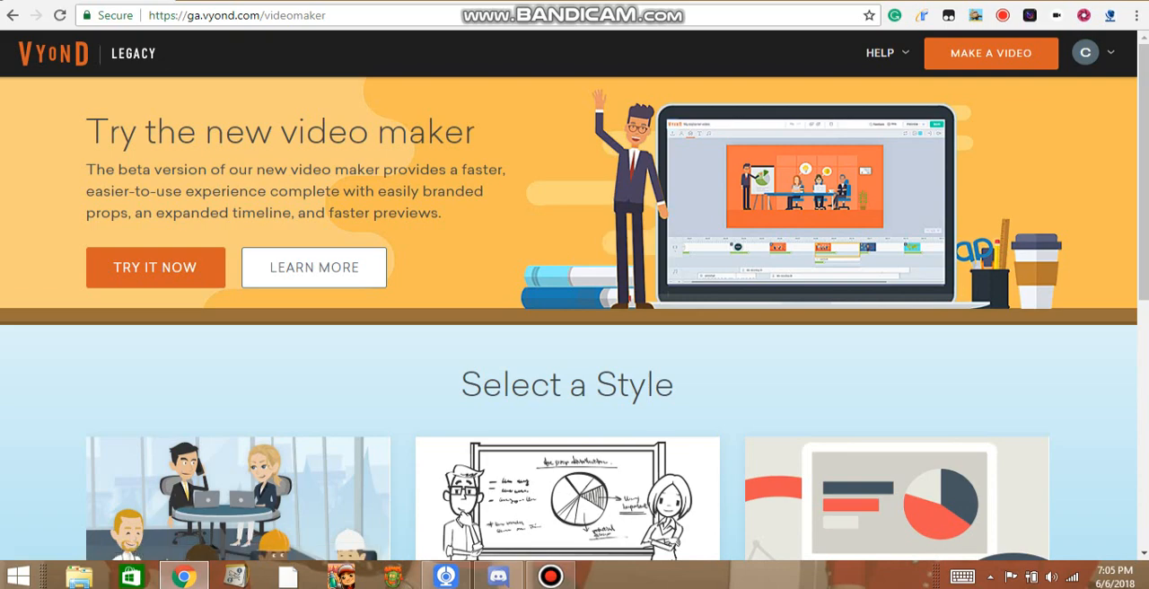
scroll("down", 3)
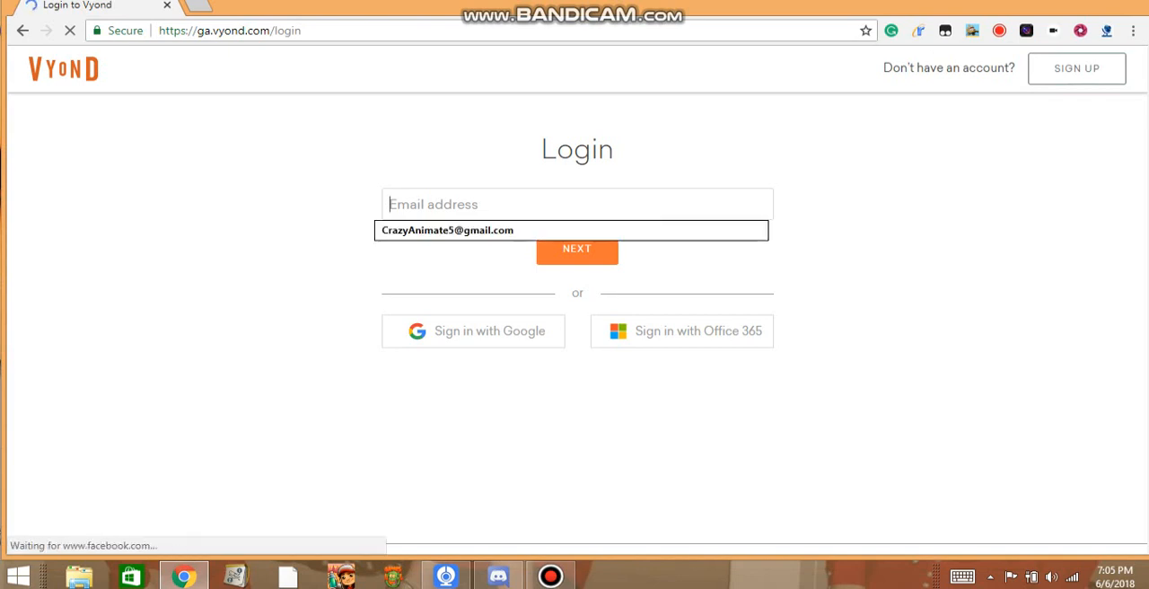
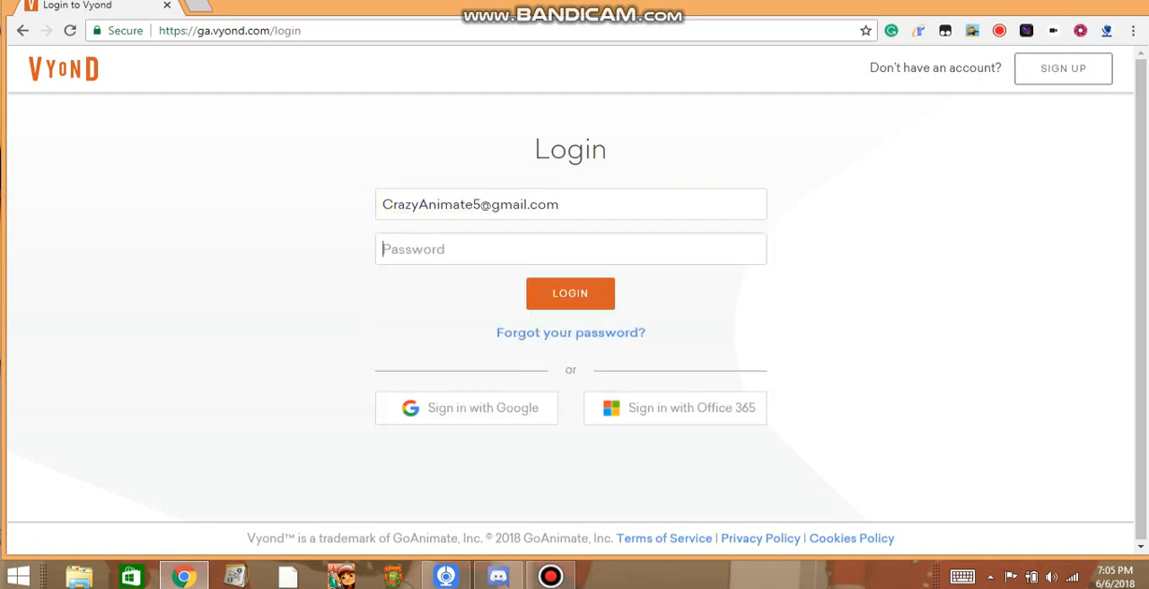
Step: Log in with the crazyanimat email and password, choosing Login Anyway over the other session
left_click(569, 248)
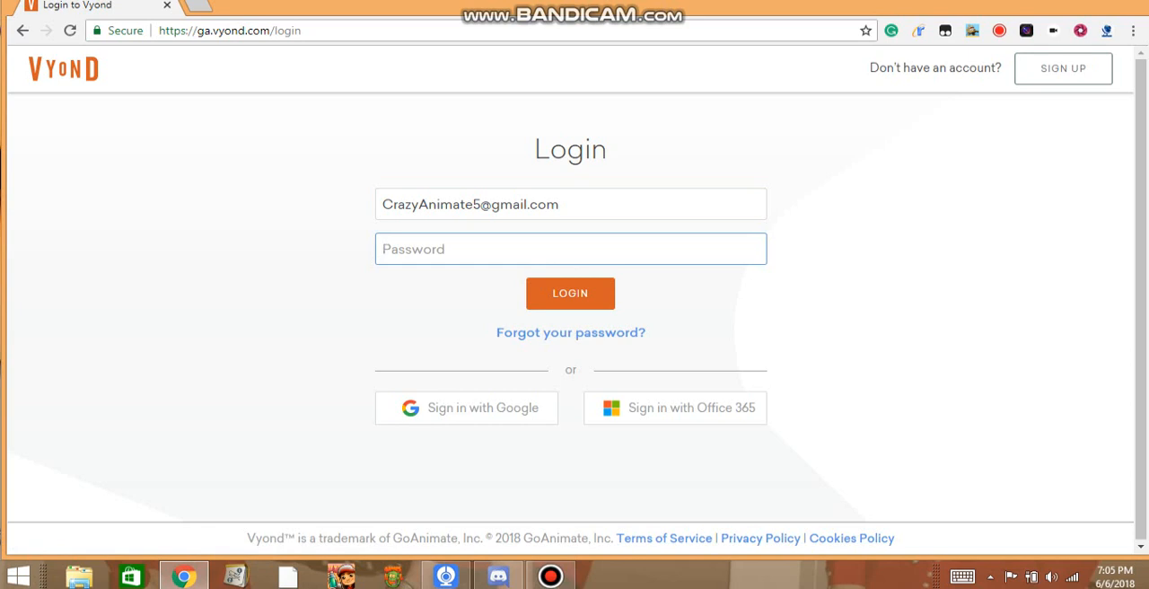
left_click(570, 248)
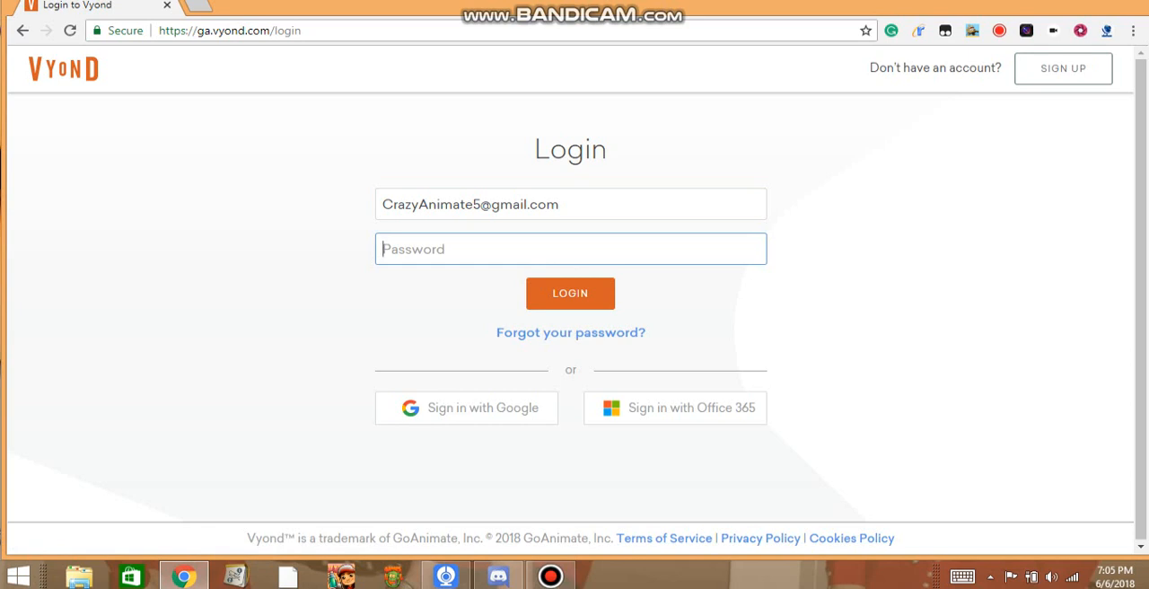
left_click(570, 293)
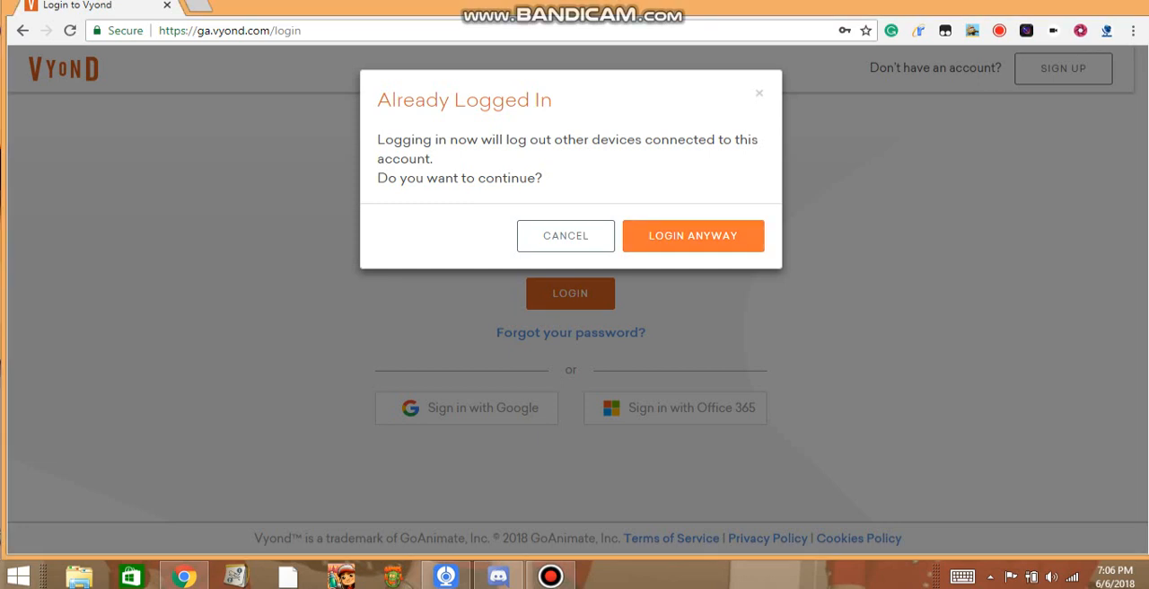
left_click(692, 235)
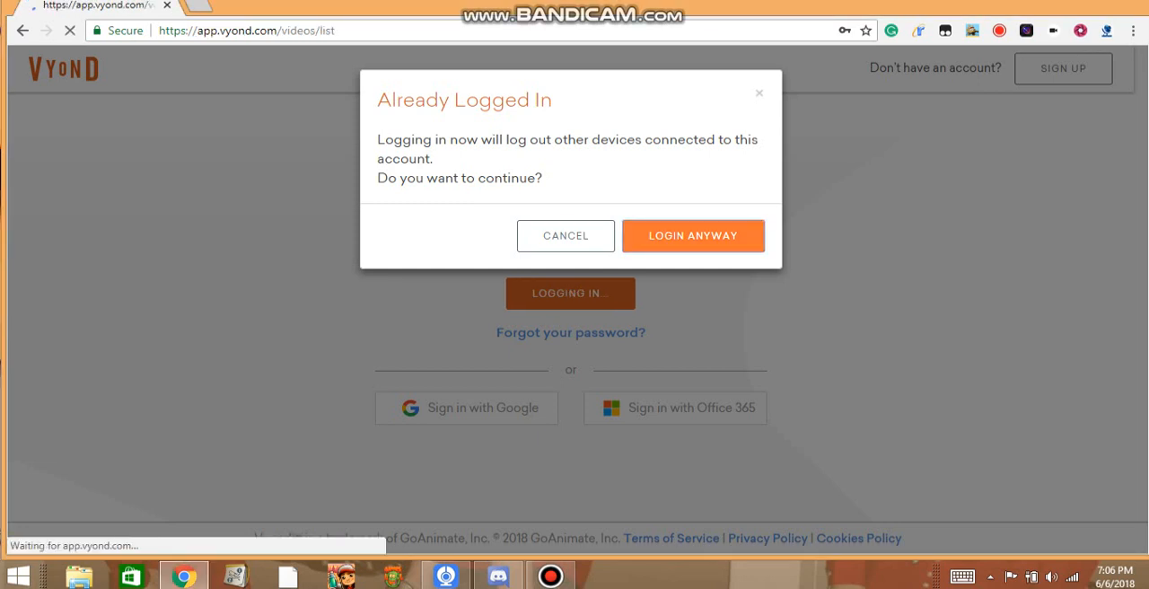
left_click(693, 235)
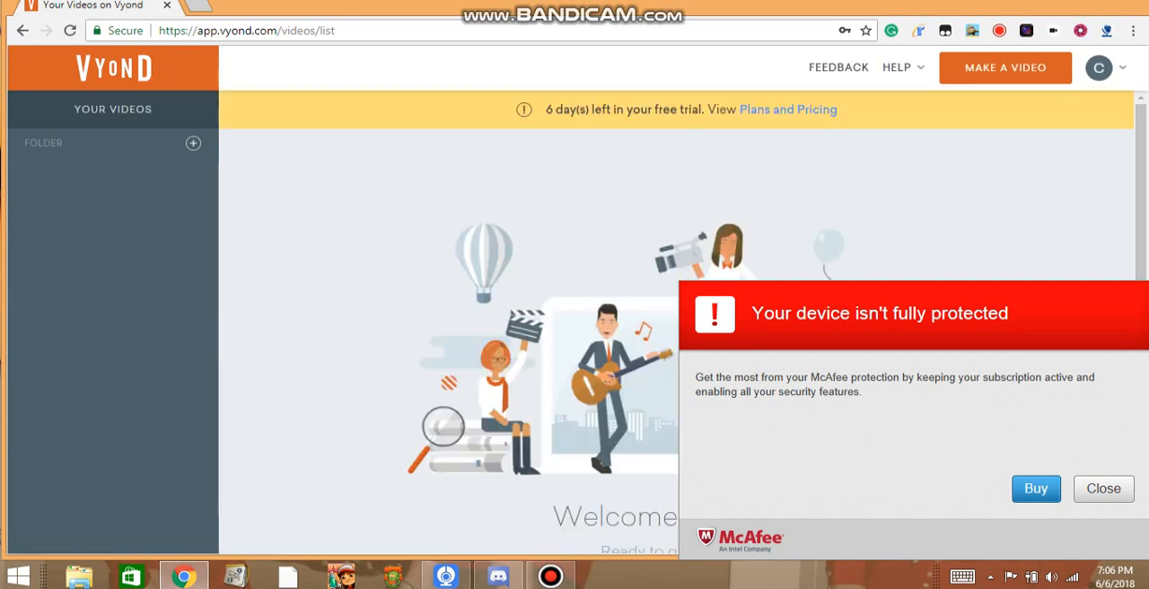
Step: Dismiss the McAfee notice, switch to the Legacy Video Maker and start a new video
left_click(1102, 489)
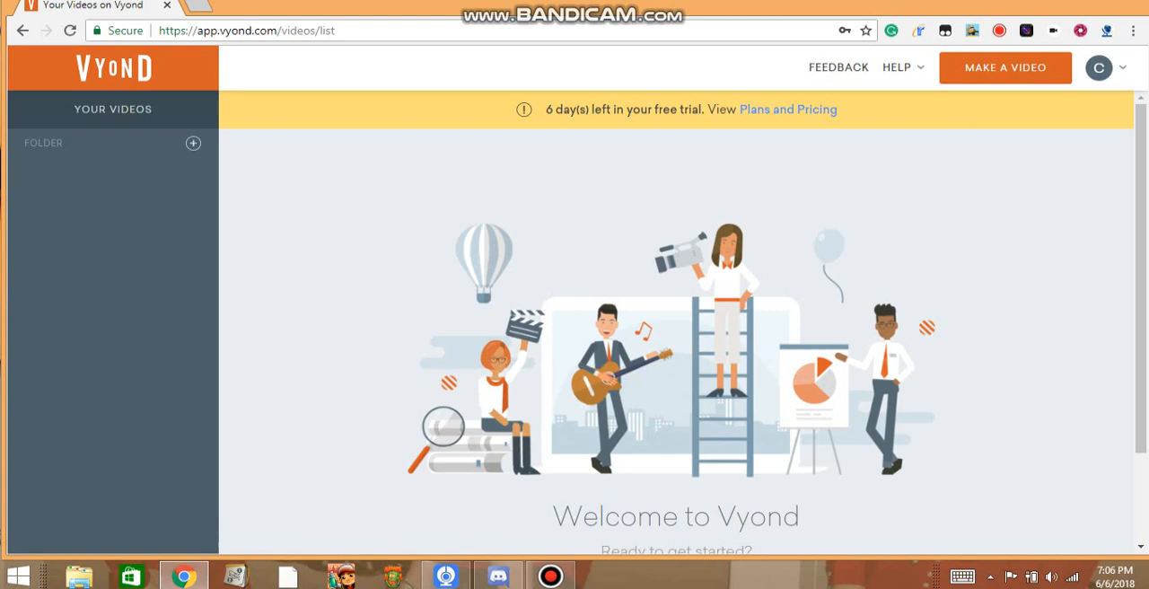
left_click(1099, 67)
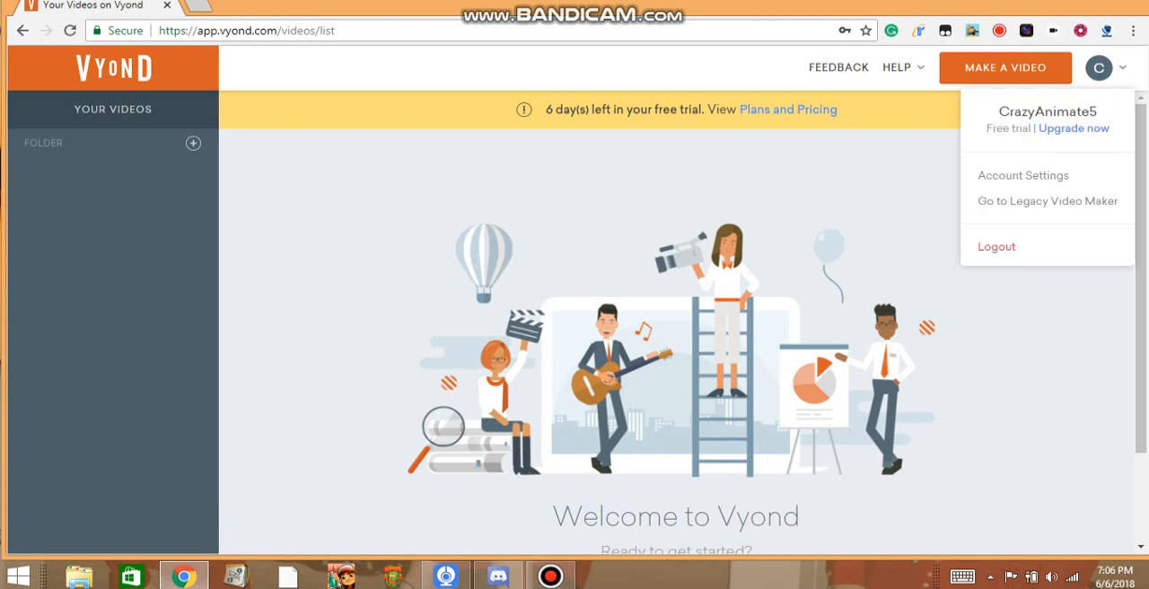
mouse_move(1046, 200)
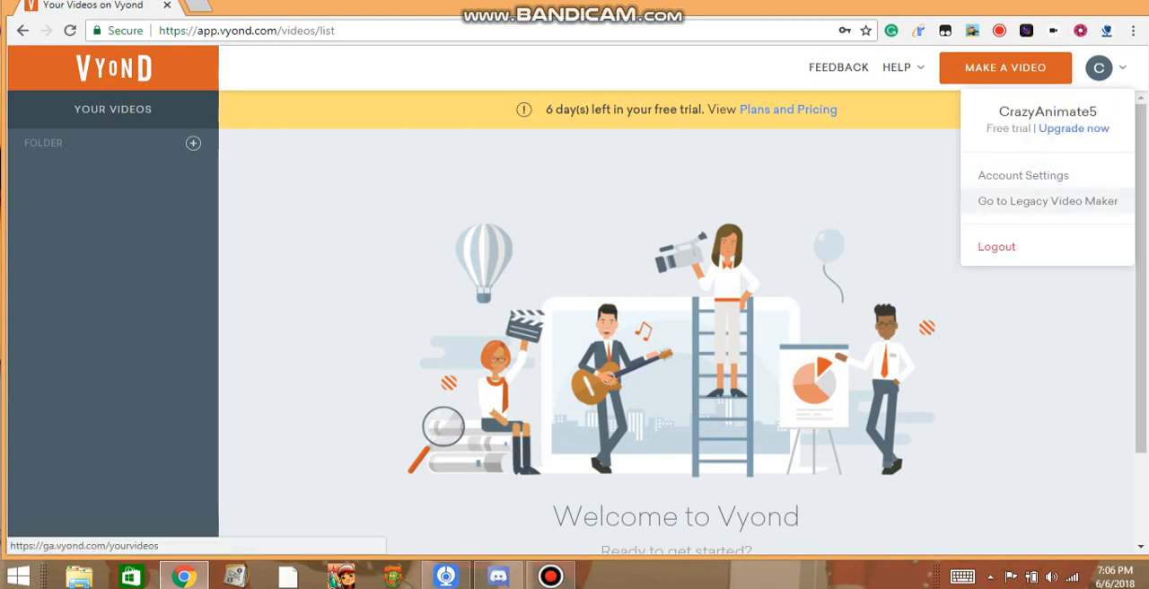
left_click(1047, 200)
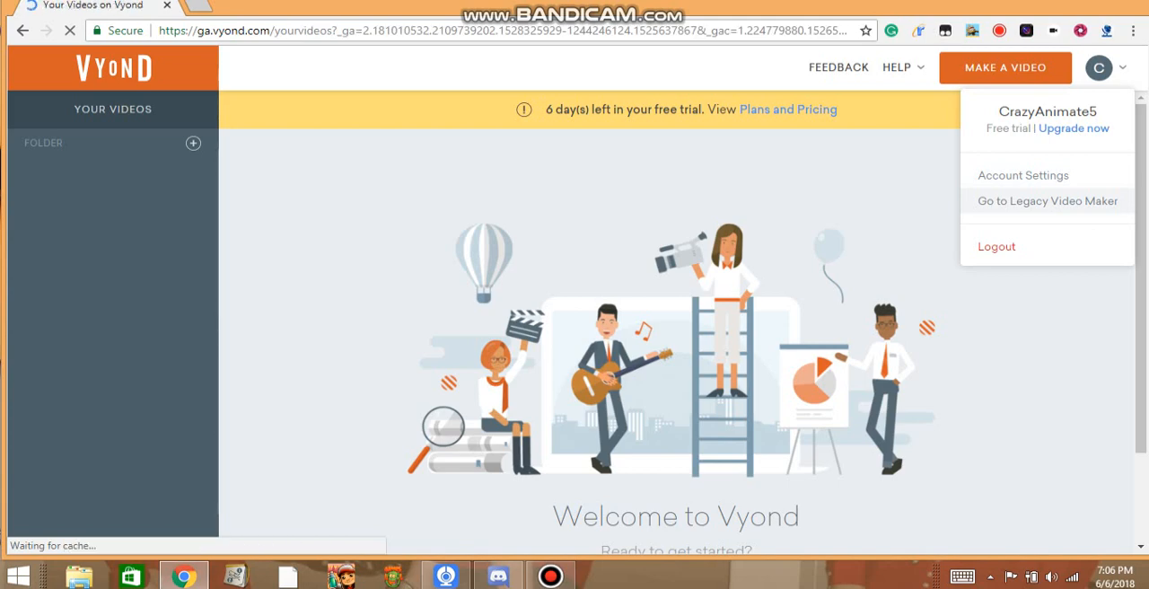
left_click(1046, 200)
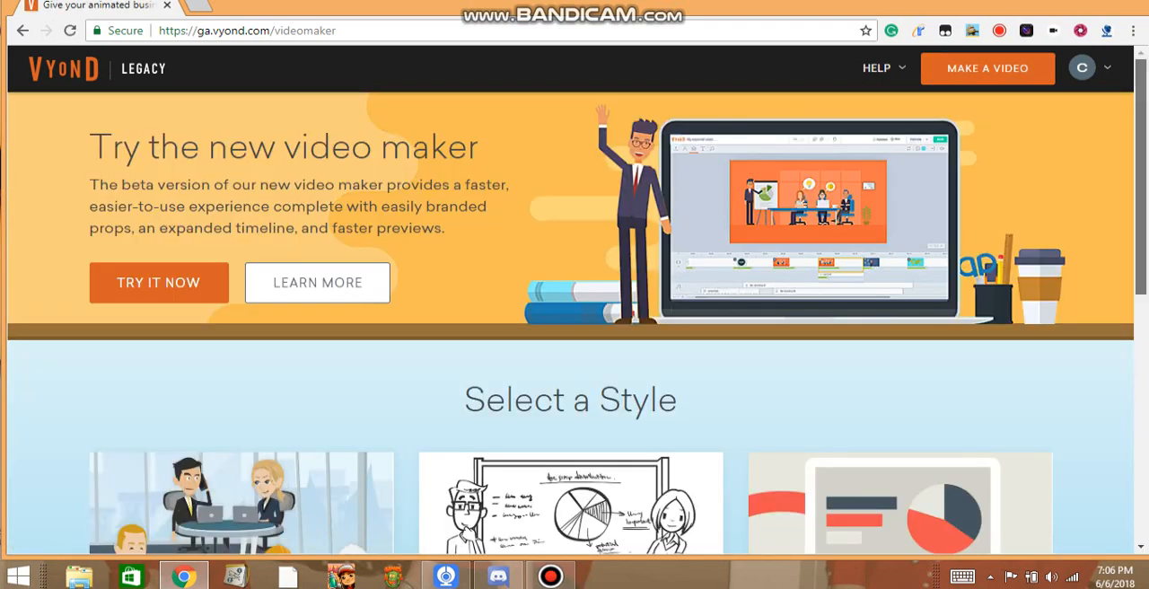
Step: Scroll to the style cards and open Character Creator under Whiteboard Animation
scroll("down", 3)
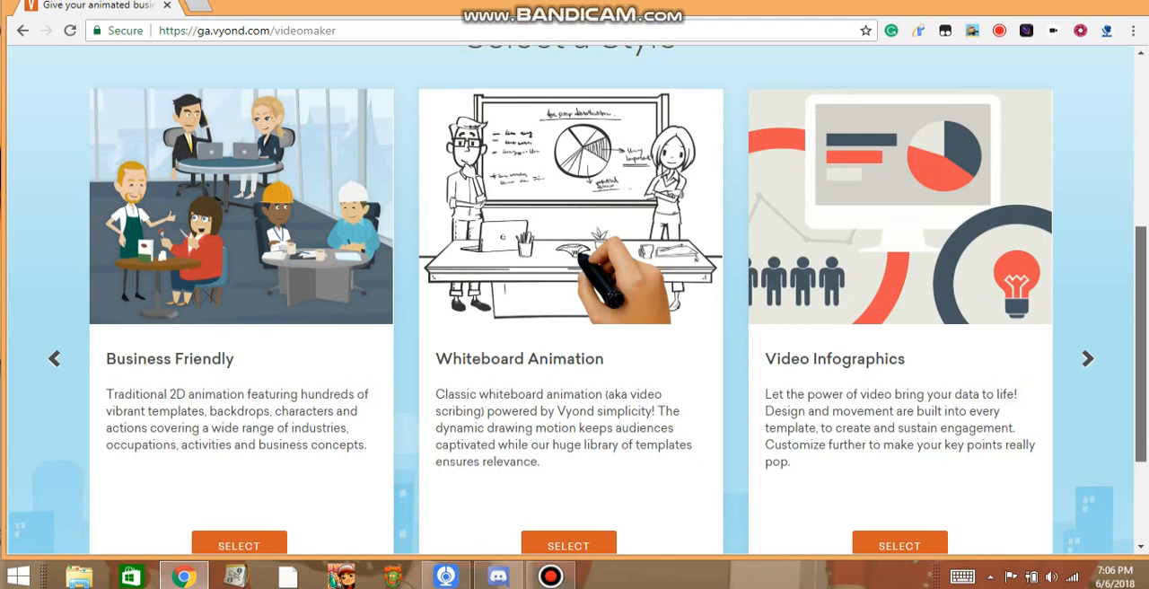
scroll("down", 3)
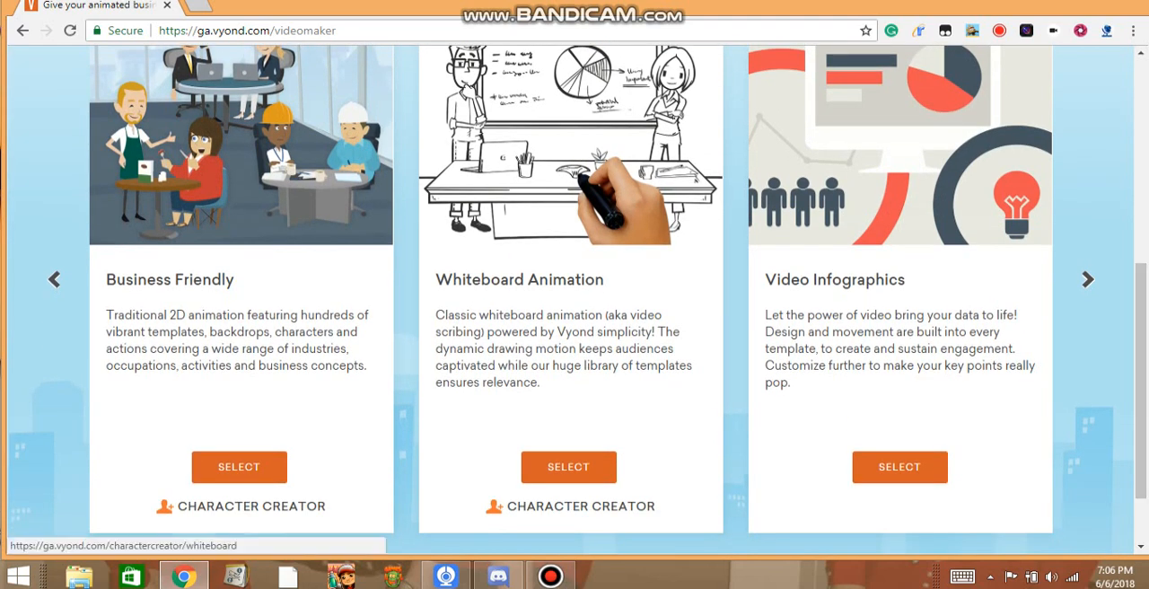
left_click(239, 505)
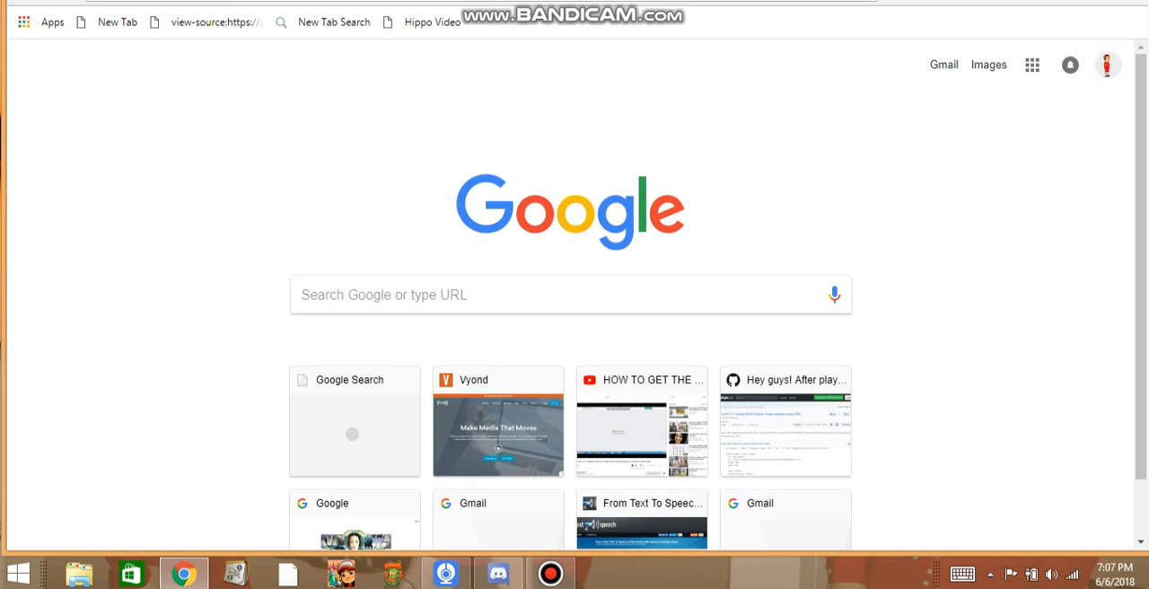
Step: Begin a Google search for The Experiment Show 4 and dismiss the McAfee notice
type("the")
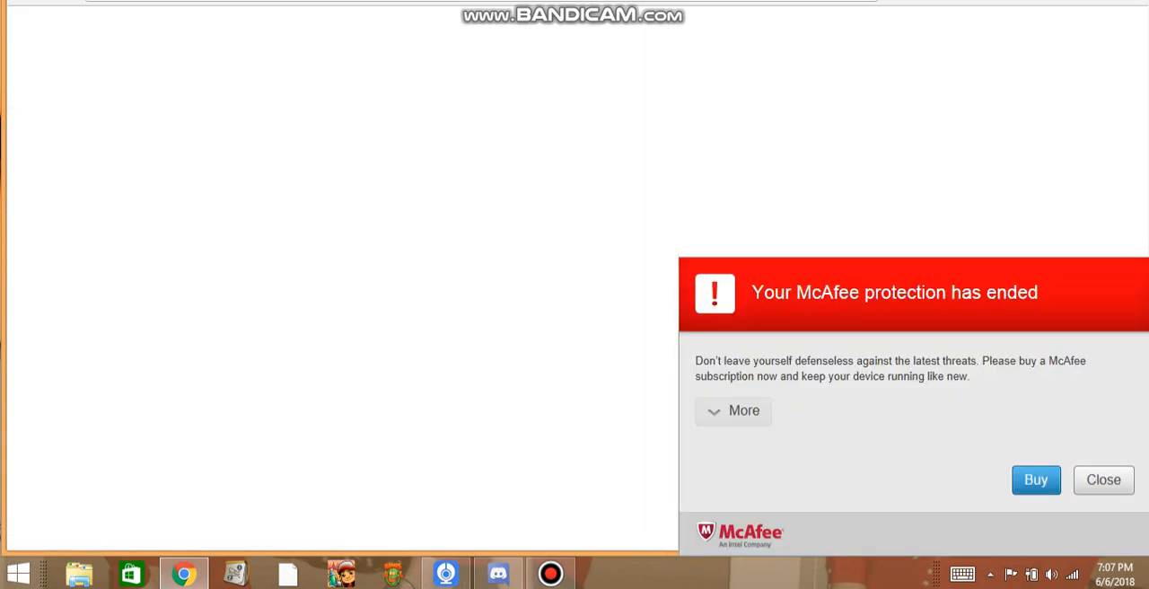
left_click(1103, 480)
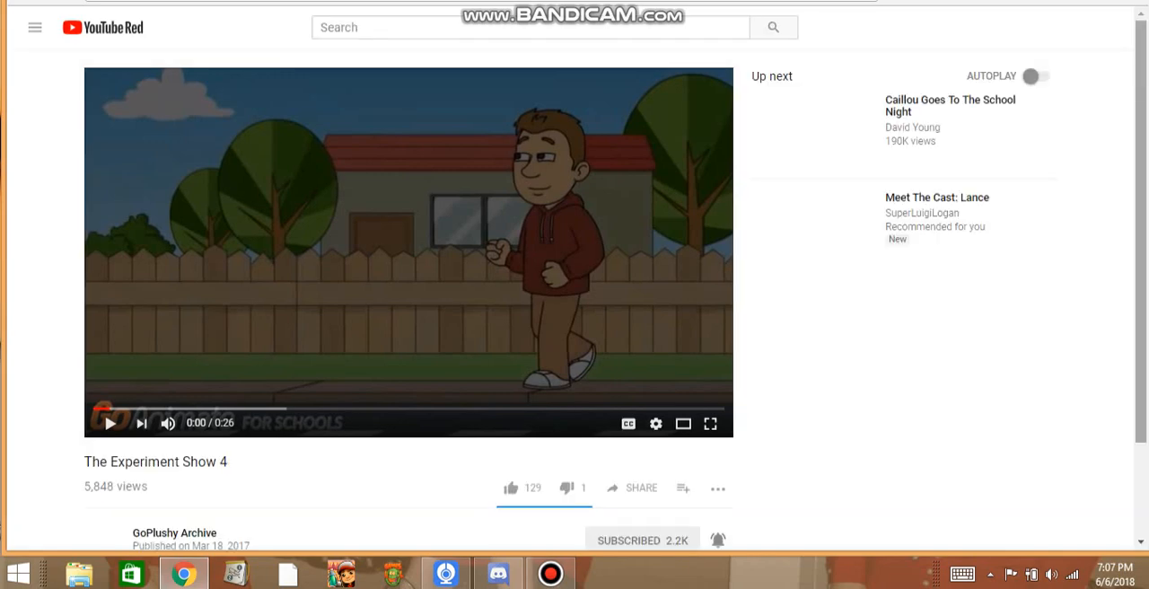
scroll("down", 3)
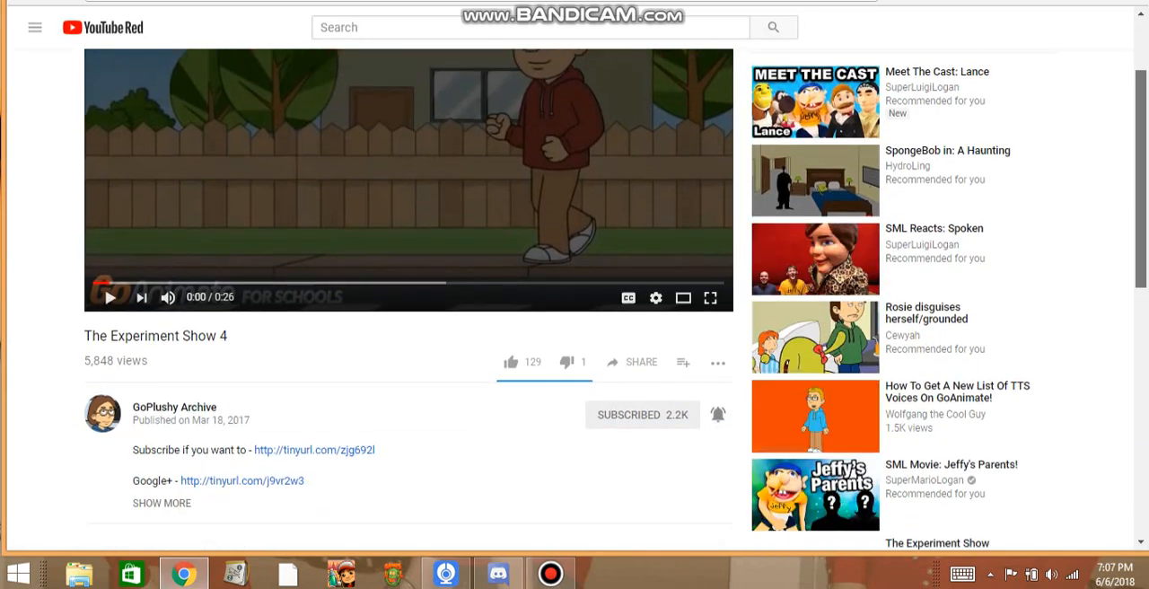
scroll("down", 3)
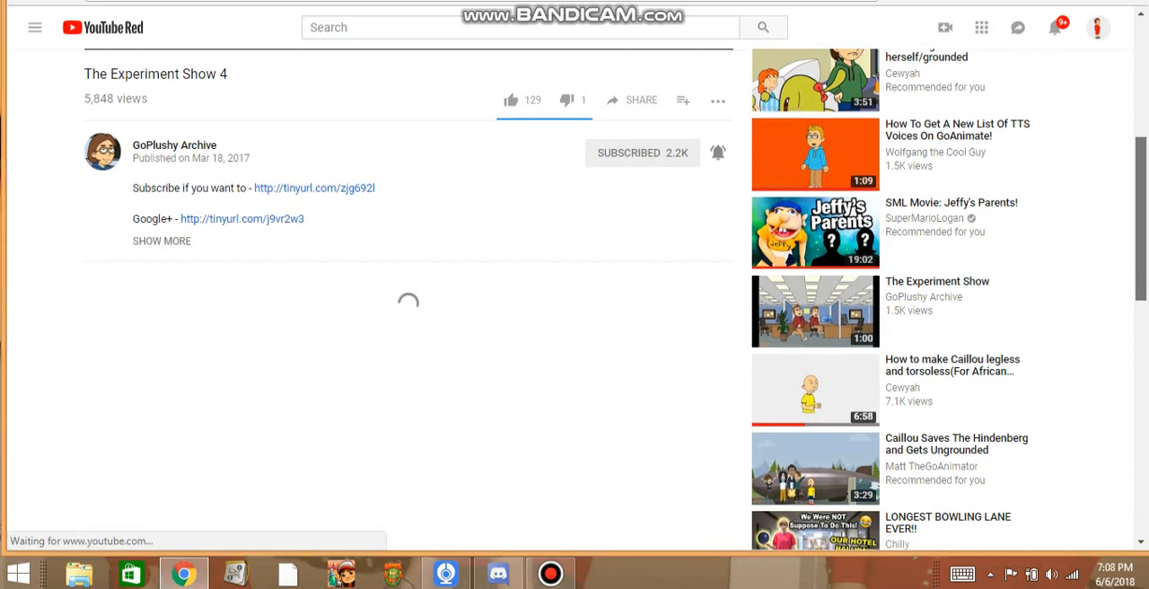
scroll("down", 3)
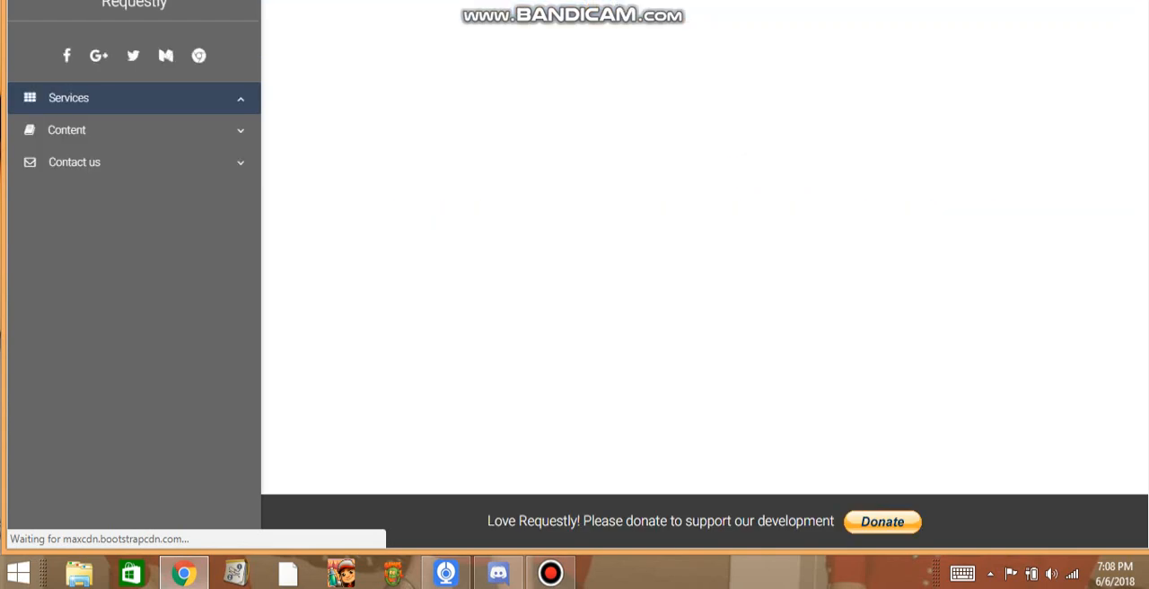
Step: Open Requestly's Rules list, browse it, and start a new URL Replace rule
left_click(68, 97)
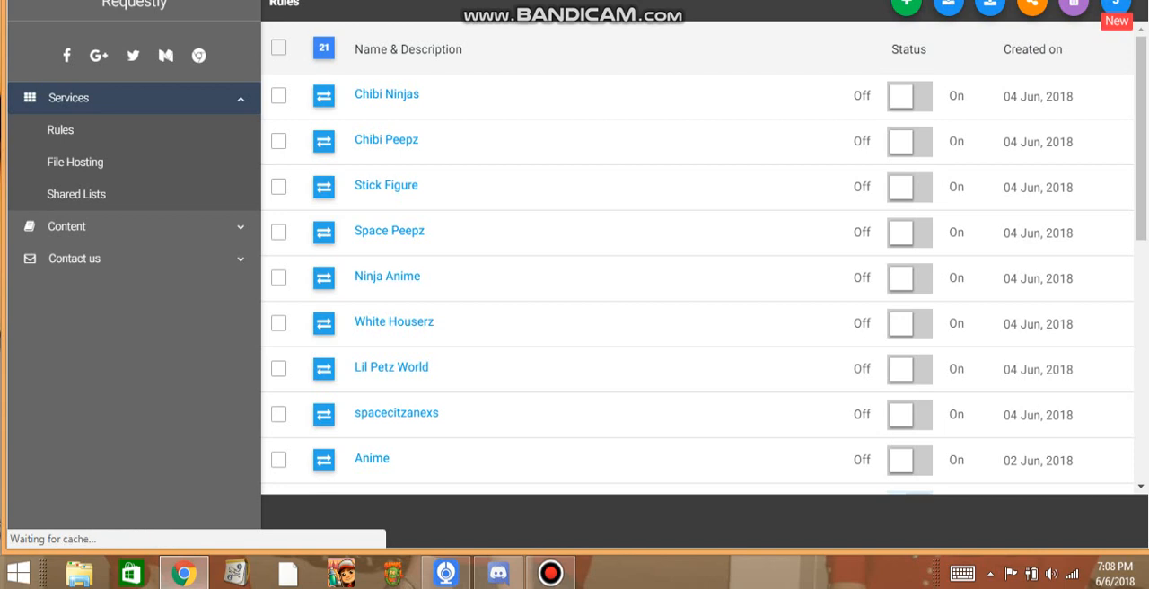
scroll("down", 3)
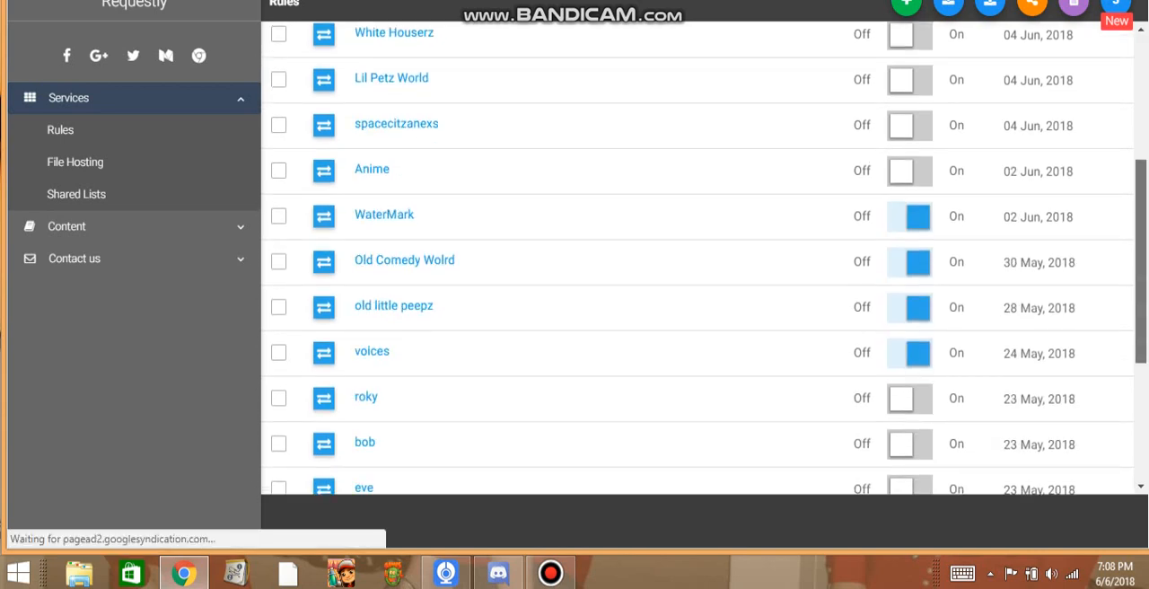
scroll("down", 3)
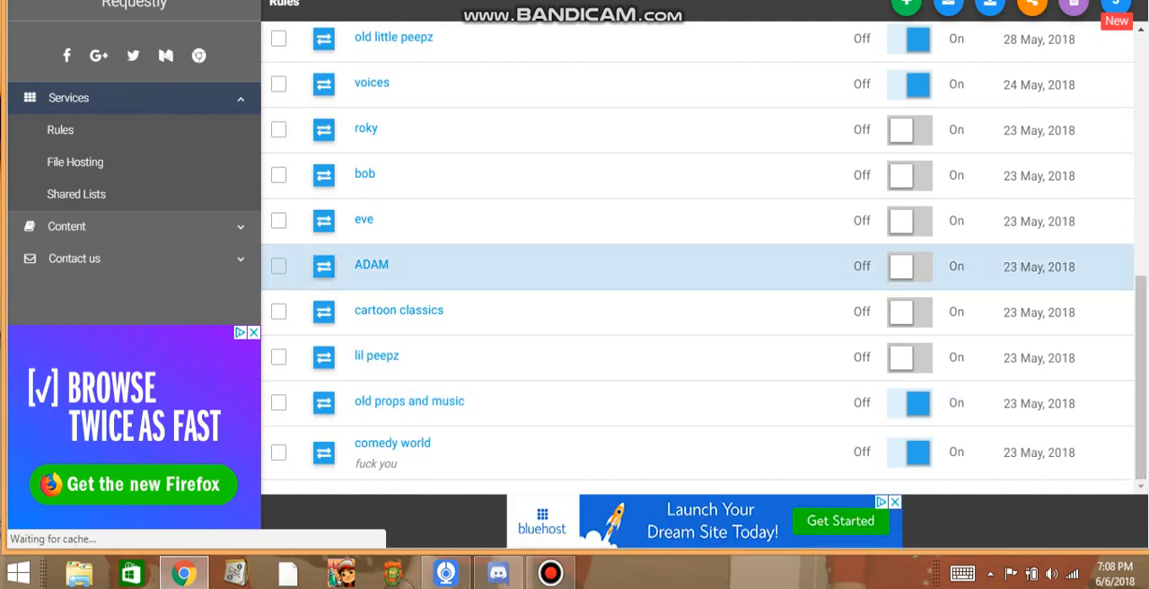
left_click(371, 263)
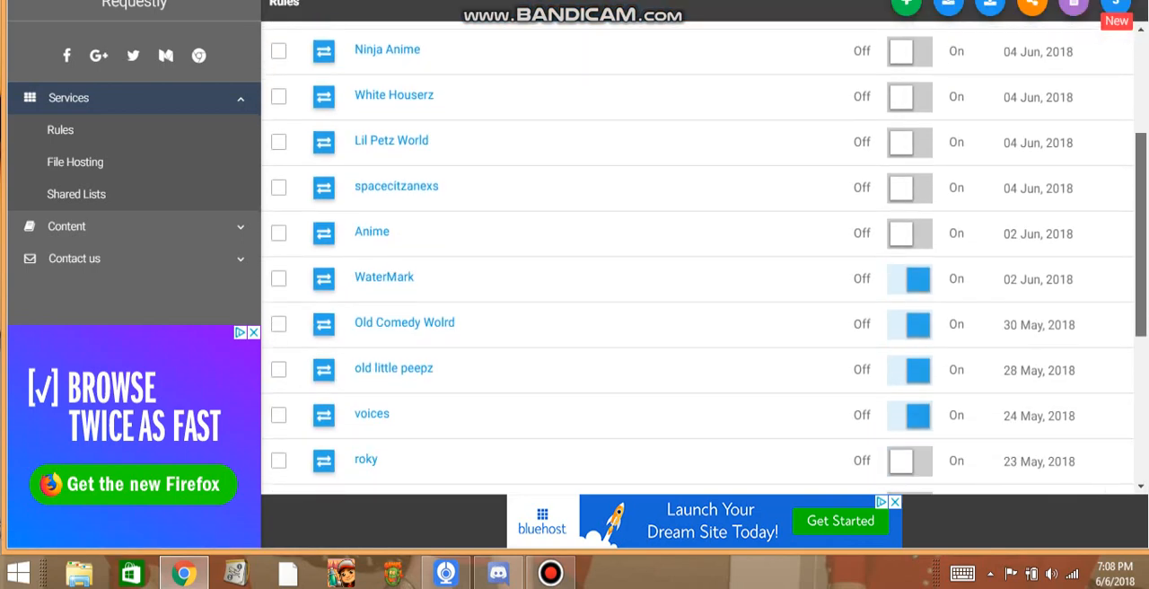
scroll("down", 3)
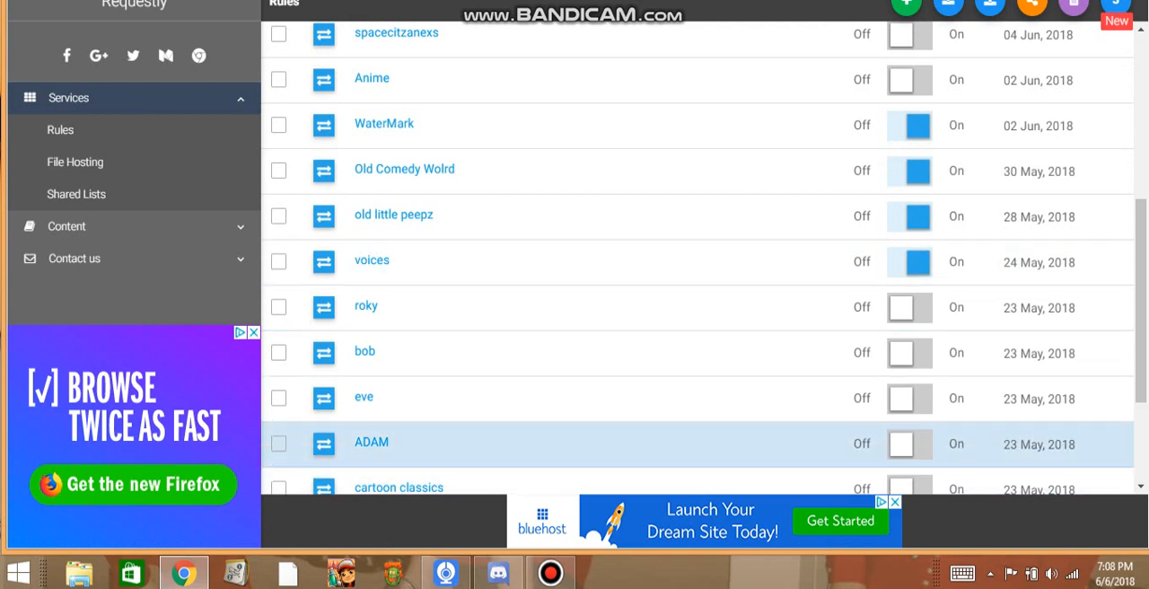
left_click(278, 443)
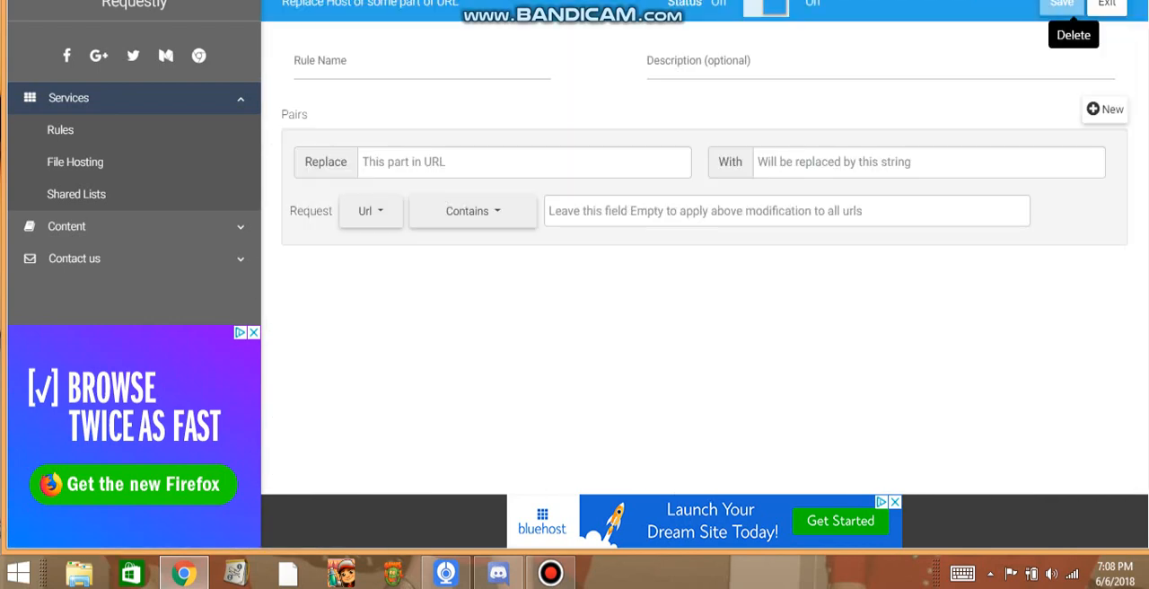
Step: Name the rule 'adam', describe it 'fgtgrgrff', and enter the getCCPreMadeCharacters URL to replace
type("adam")
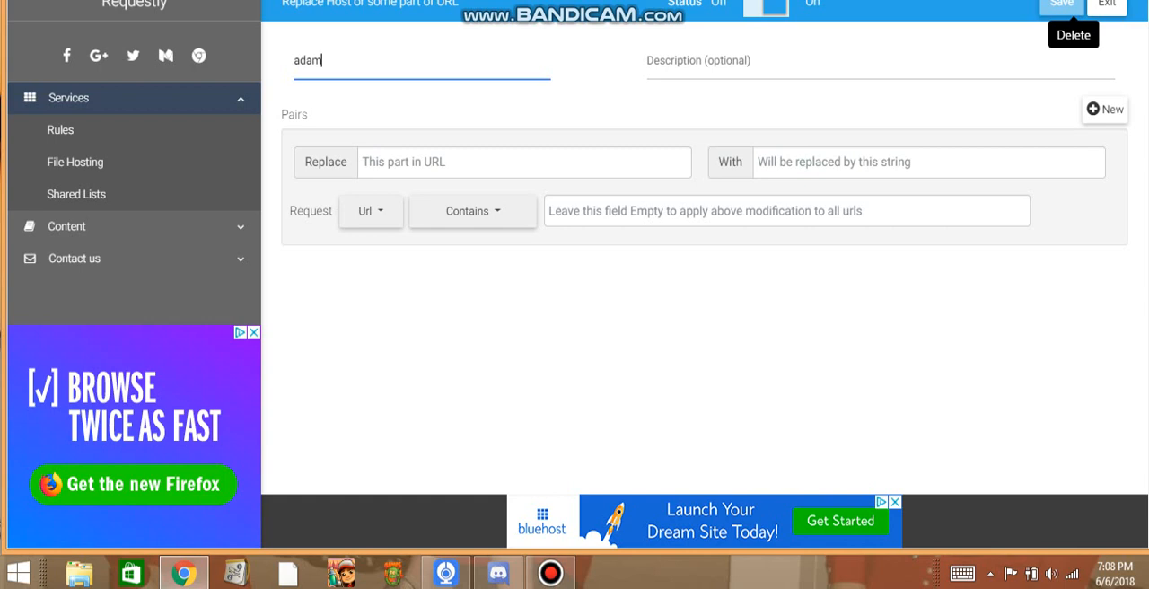
type("fgtgrgrff")
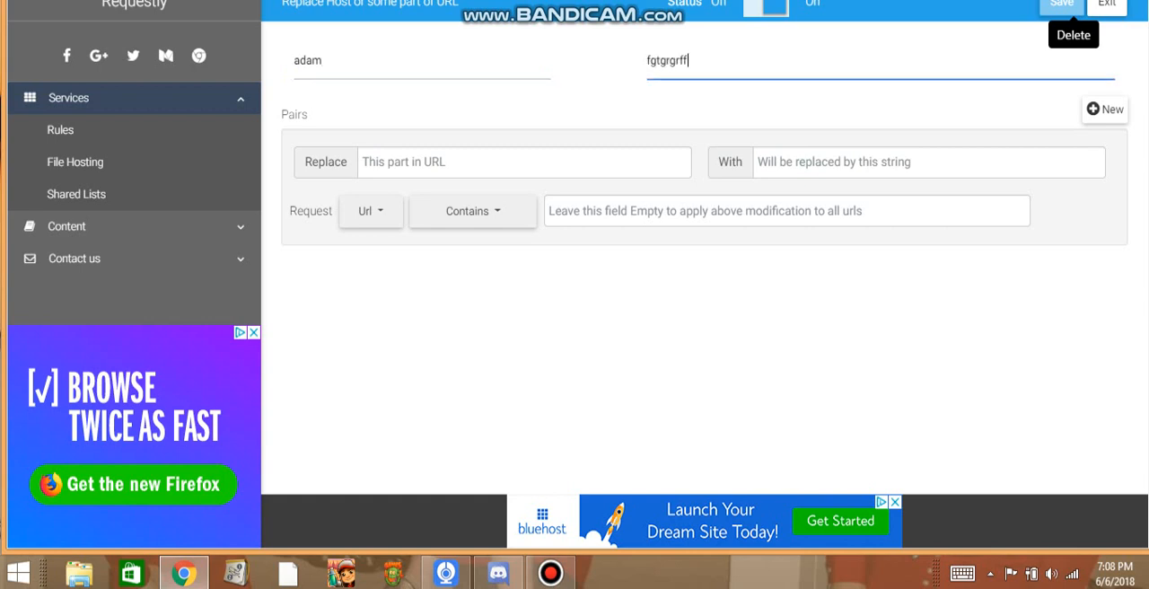
left_click(523, 161)
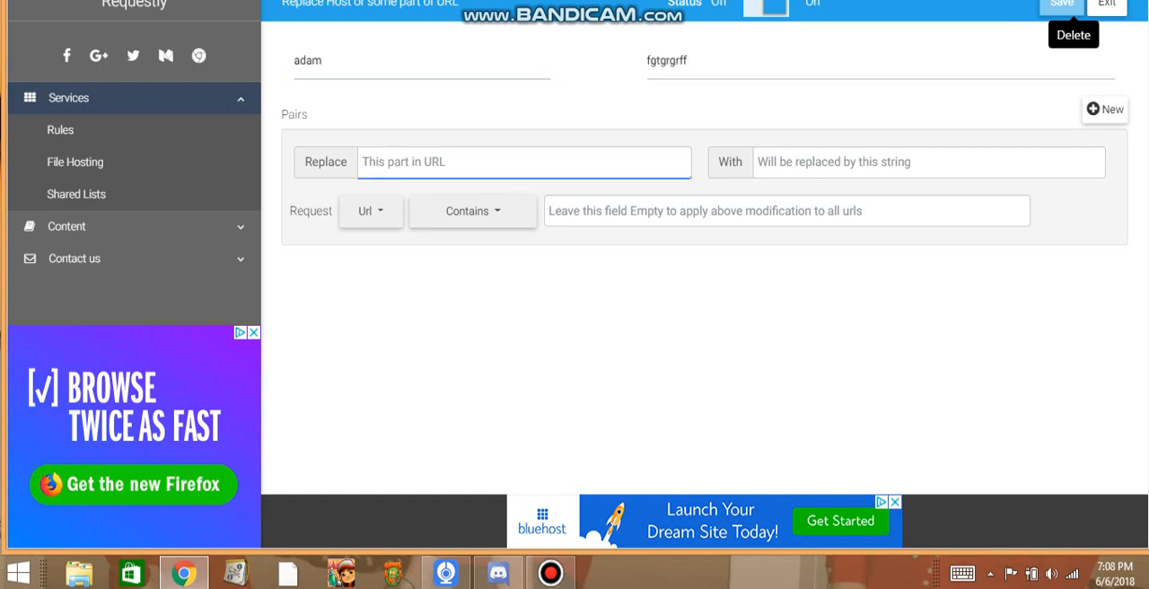
type("https://goanimate4schools.com/goapi/getCCPreMadeCharacters")
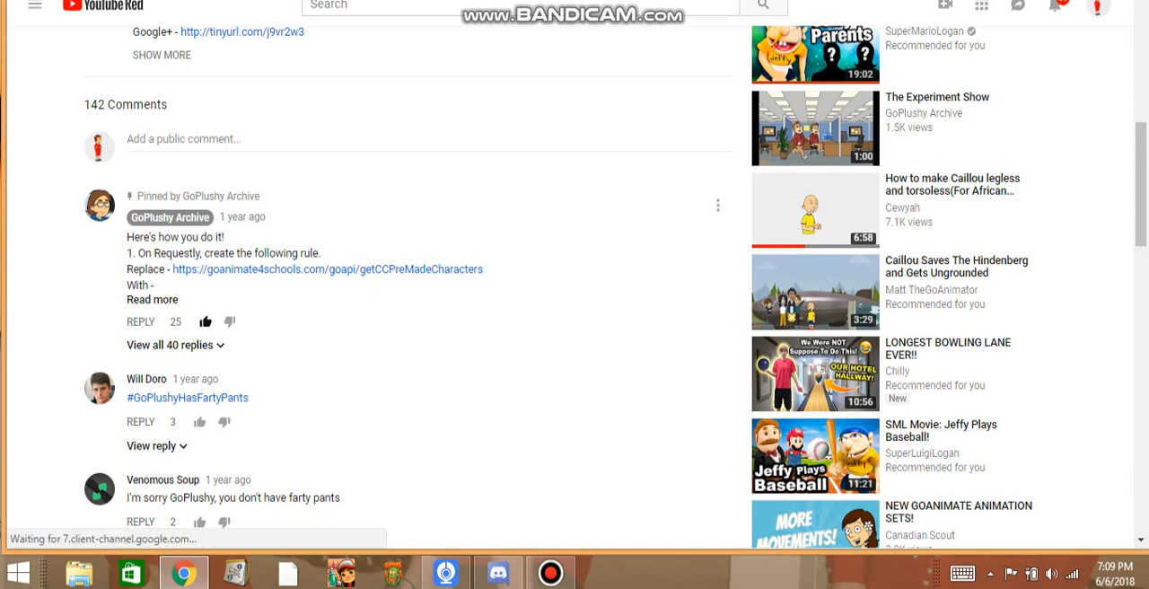
Step: Expand the pinned YouTube comment and open one of Adam's character part links
left_click(152, 299)
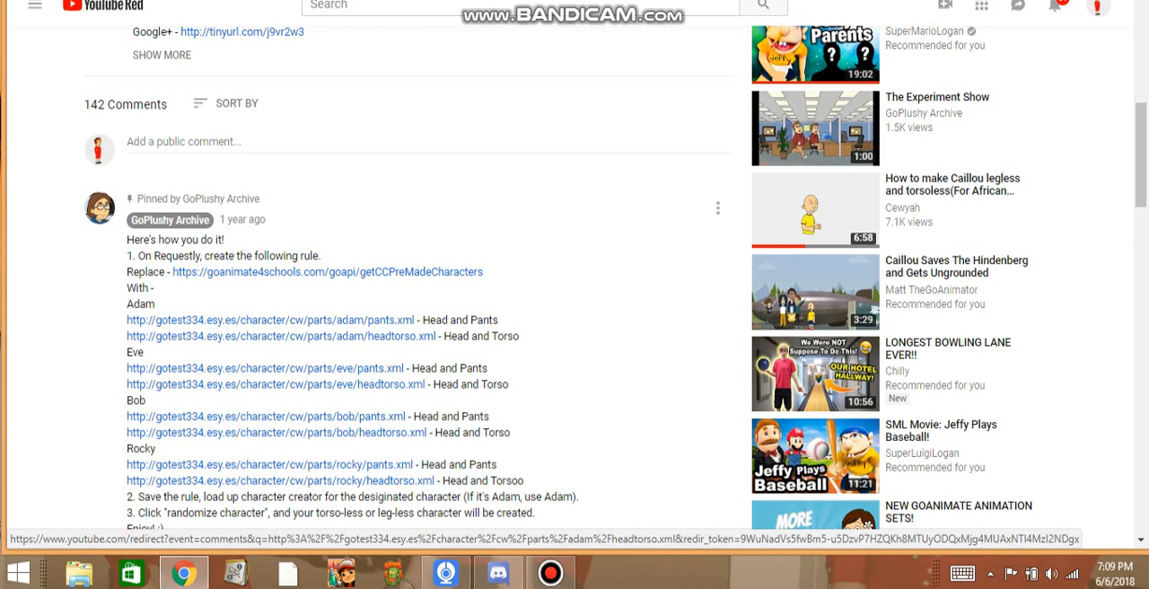
left_click(279, 335)
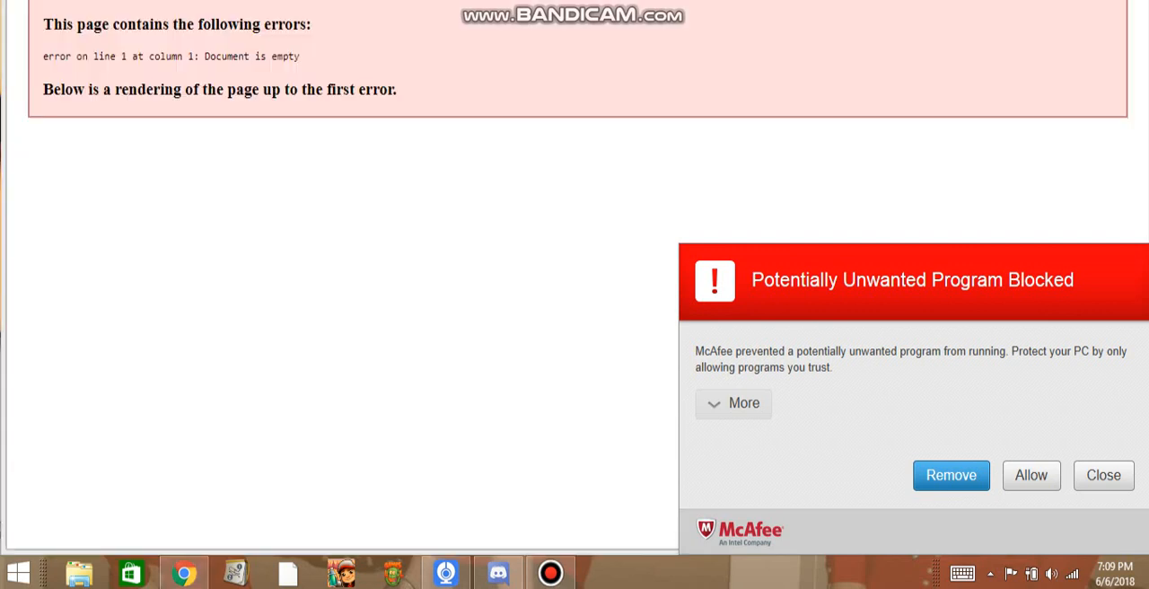
Step: Dismiss the McAfee blocked-program warning over the empty XML document page
left_click(1103, 474)
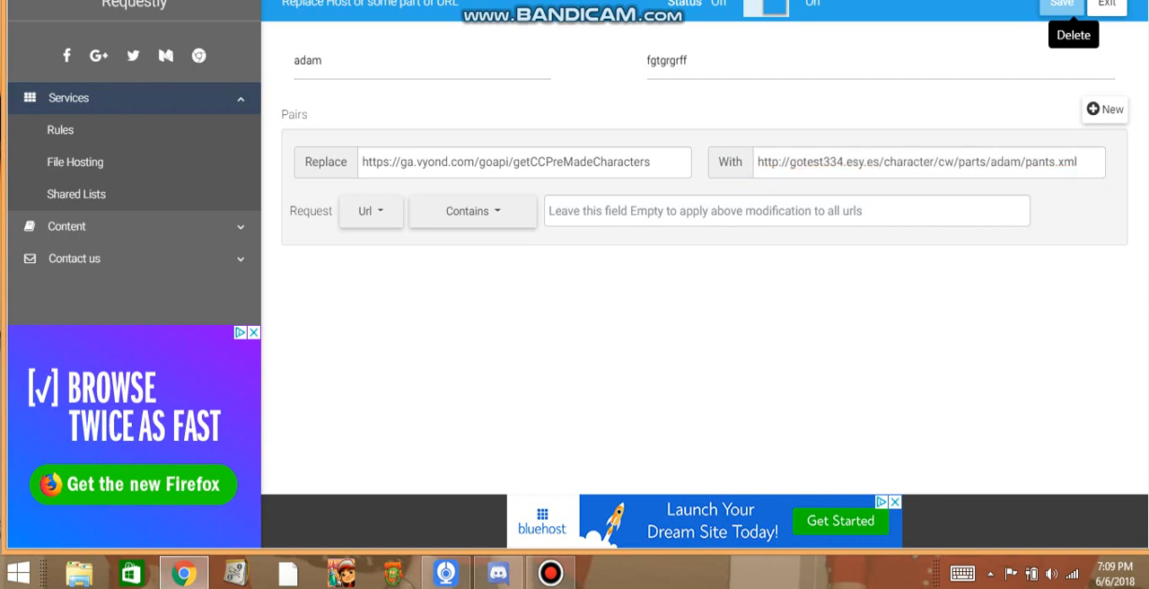
Step: Save the adam rule with Adam's pants XML replacement and toggle the eve rule on
double_click(1005, 162)
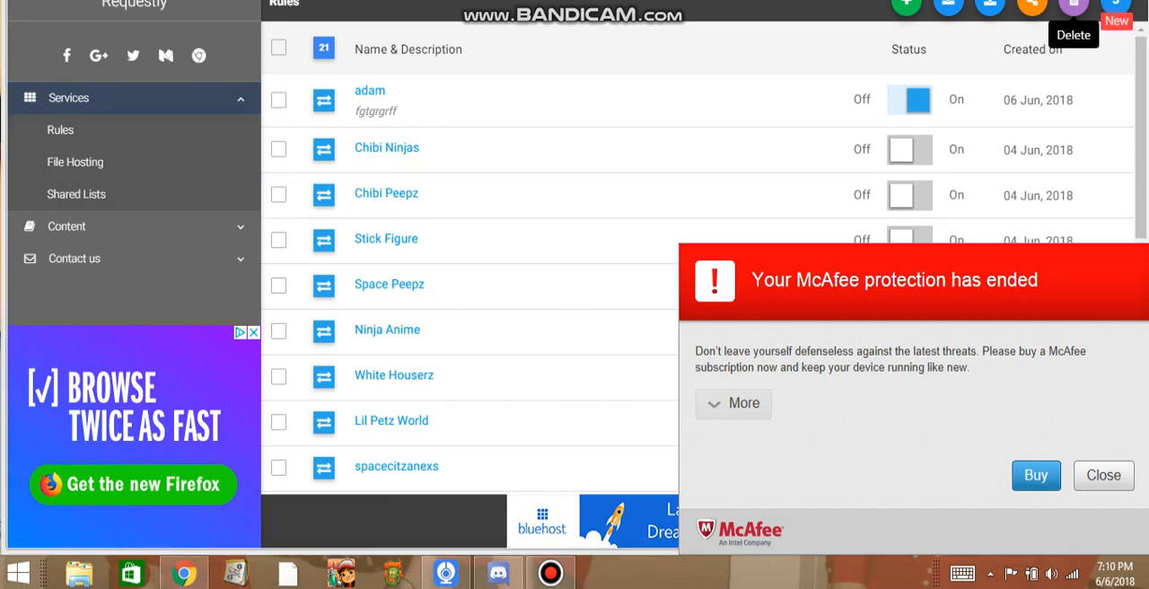
left_click(1103, 474)
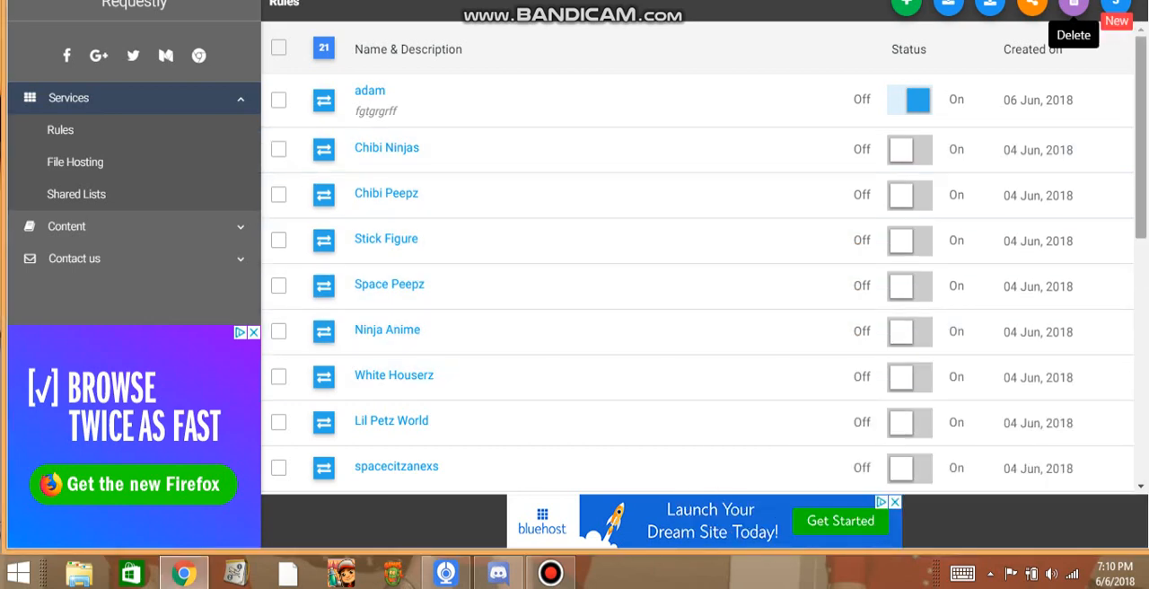
scroll("down", 3)
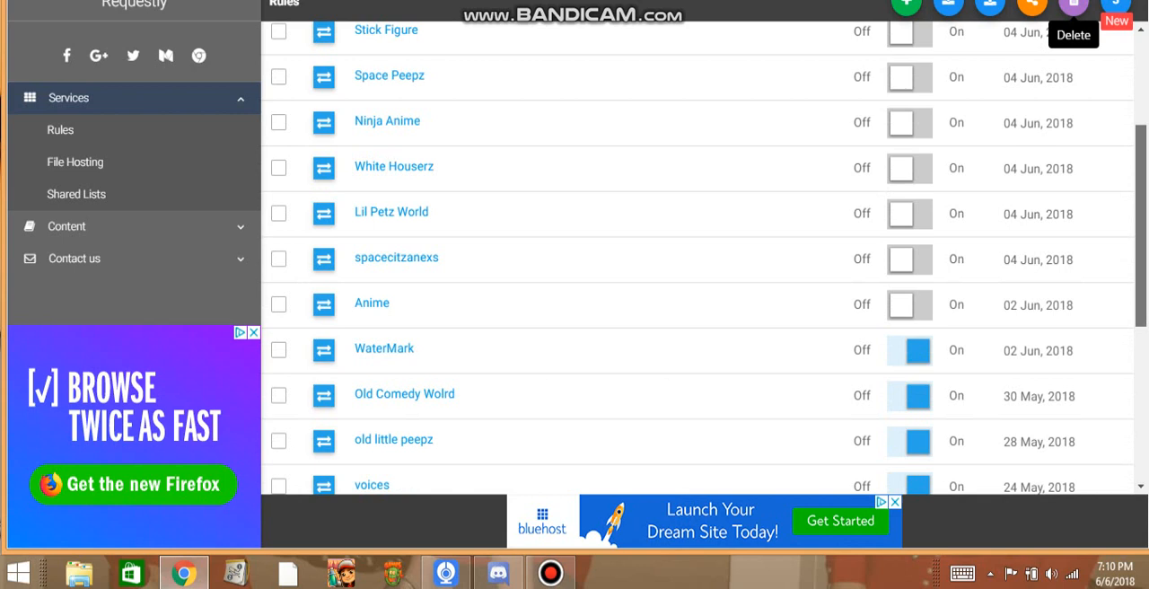
scroll("down", 3)
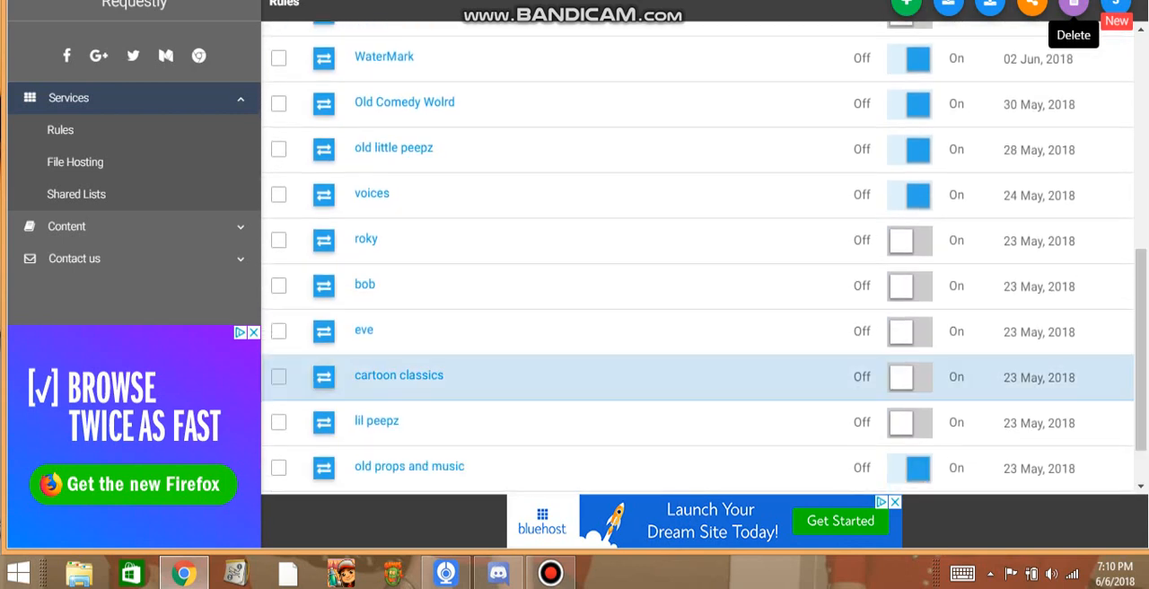
left_click(908, 332)
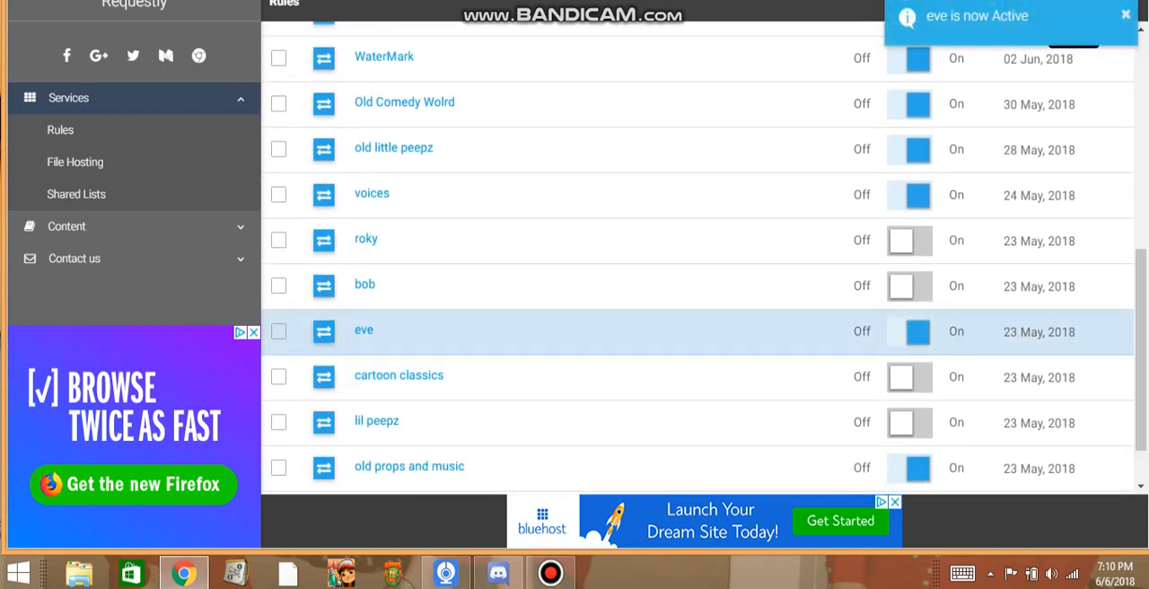
left_click(909, 331)
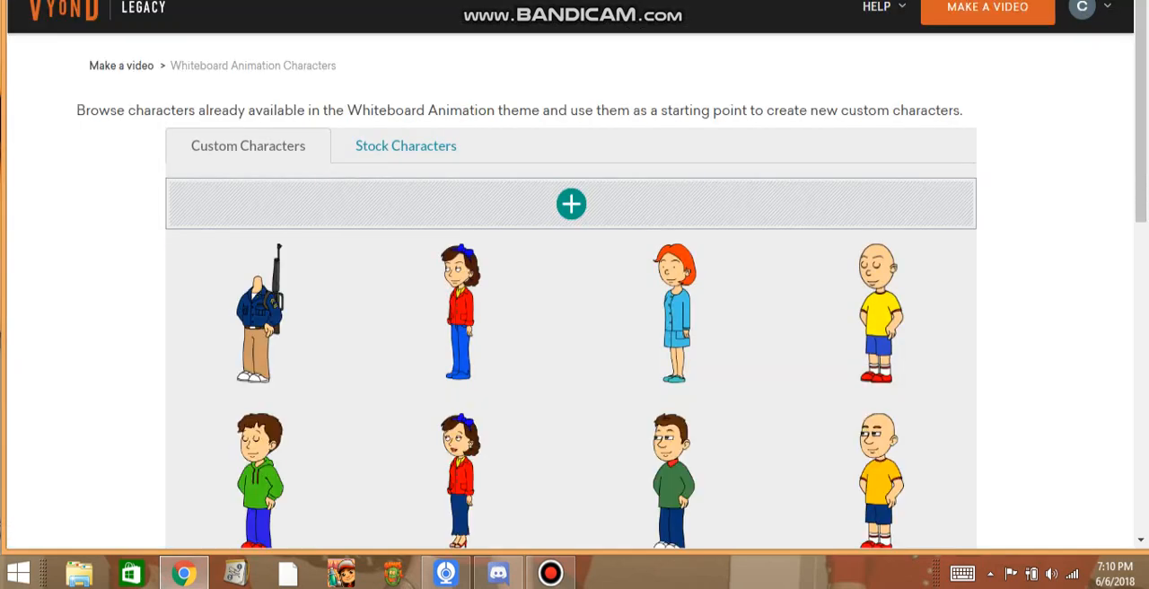
Step: Add a new custom Whiteboard character using the male body type
left_click(571, 204)
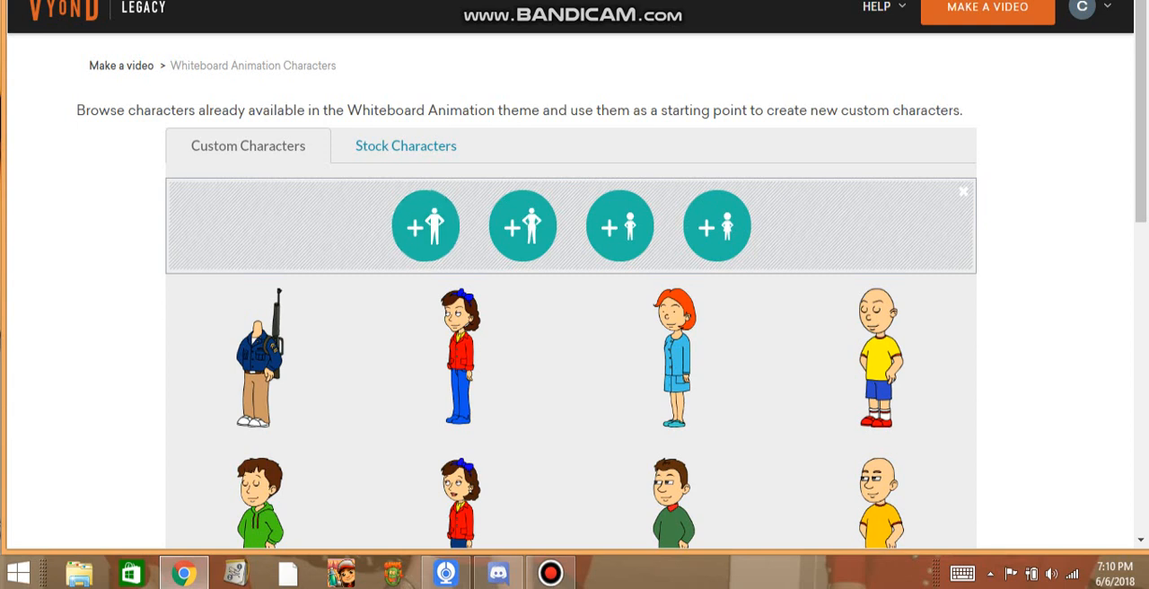
left_click(425, 225)
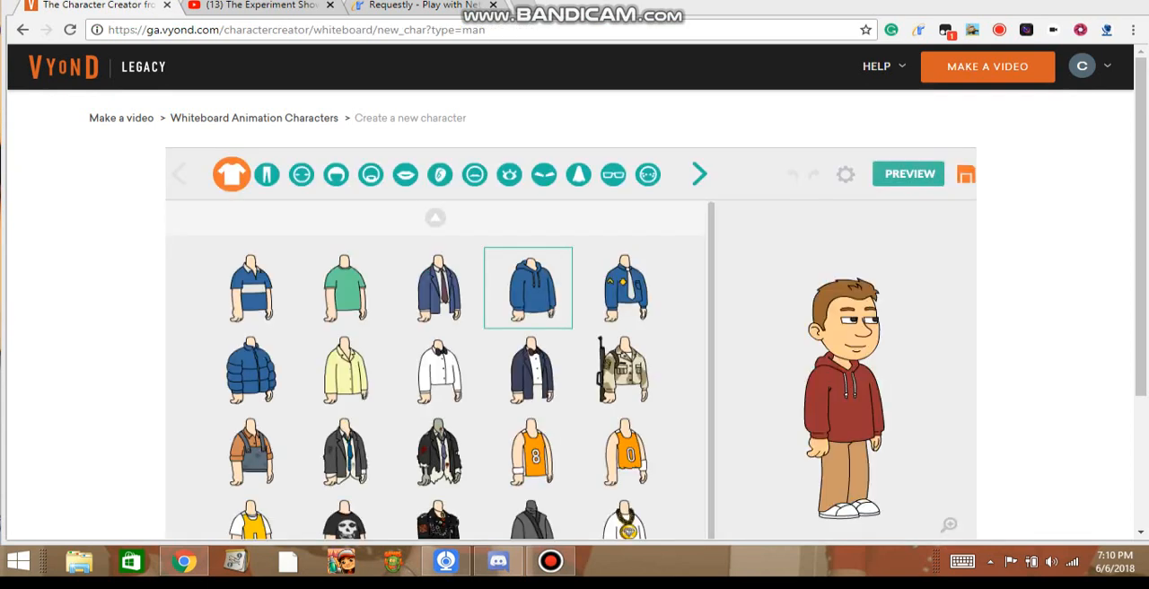
Step: Load the swapped legs-only parts so the man shows only trousers and shoes
left_click(508, 174)
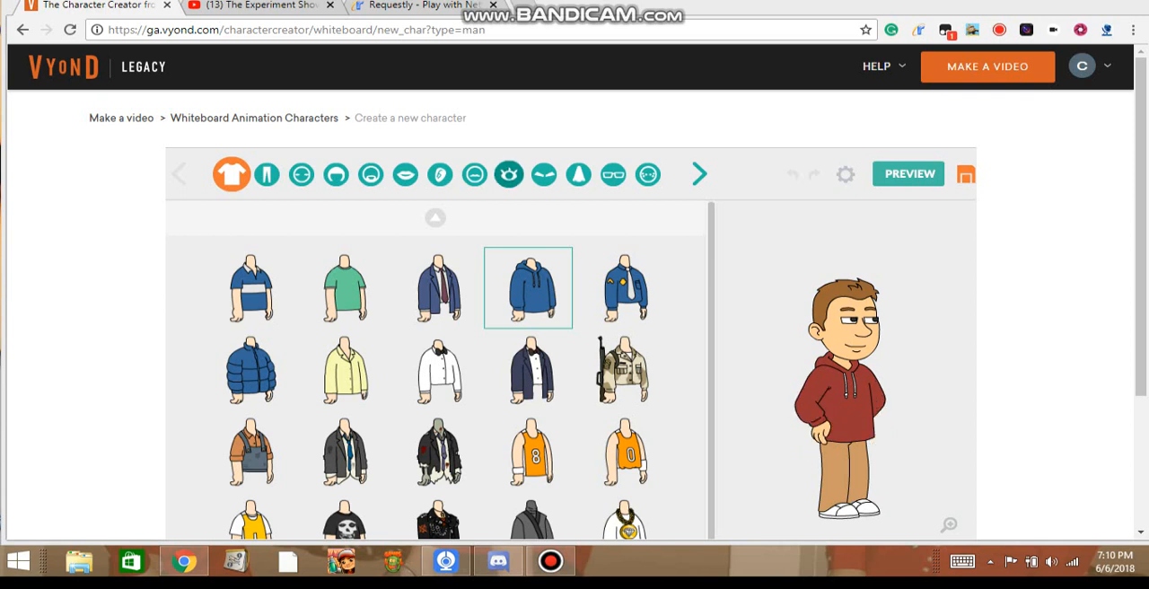
left_click(509, 174)
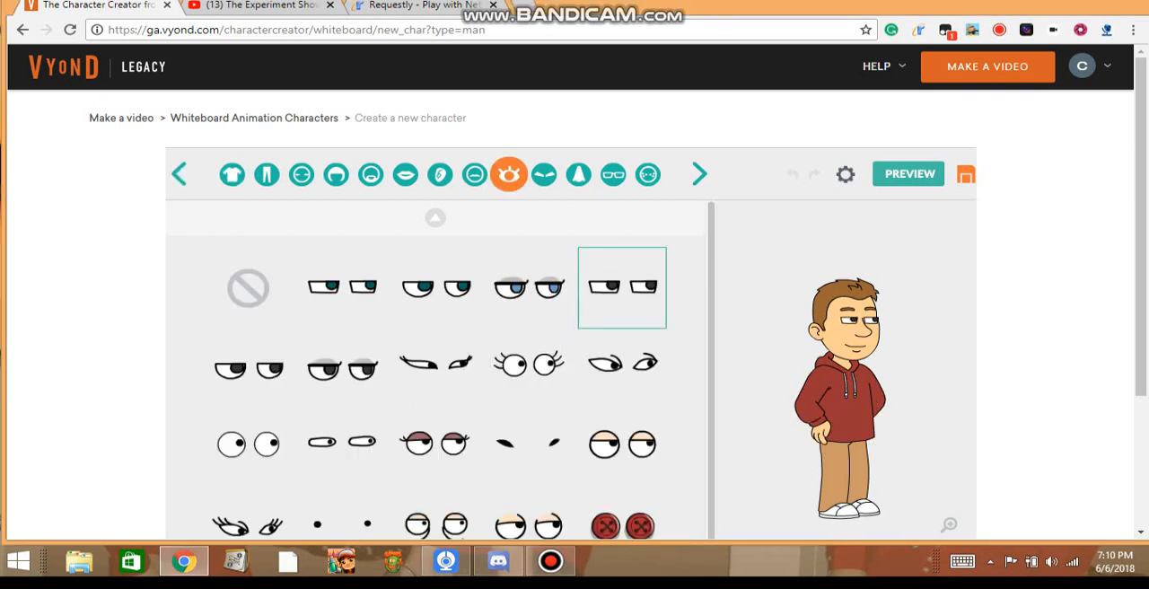
left_click(232, 174)
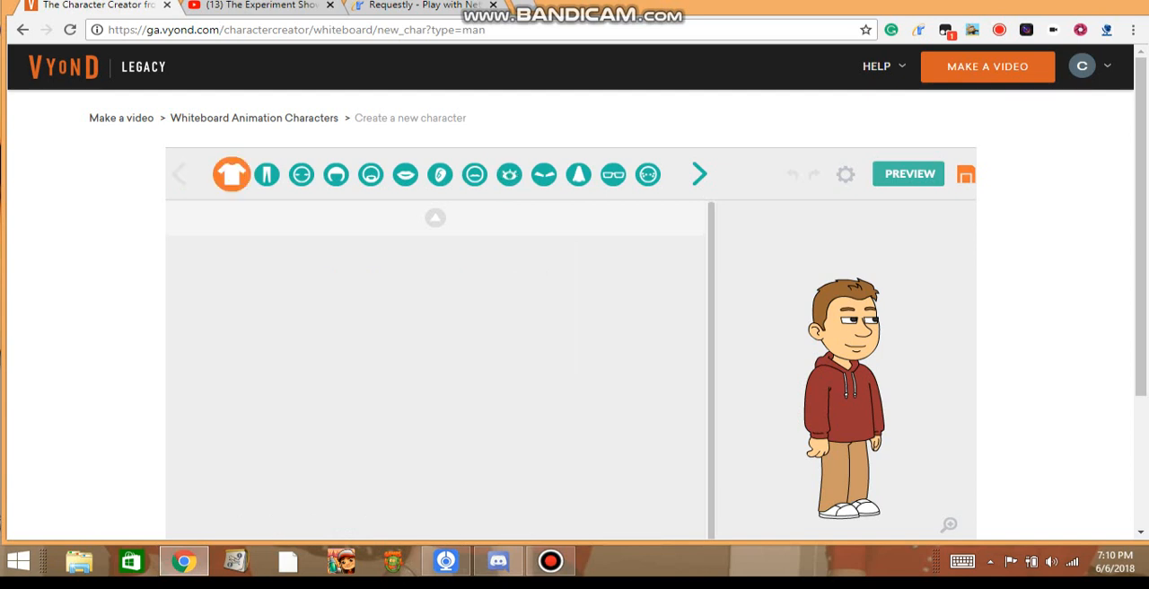
left_click(231, 174)
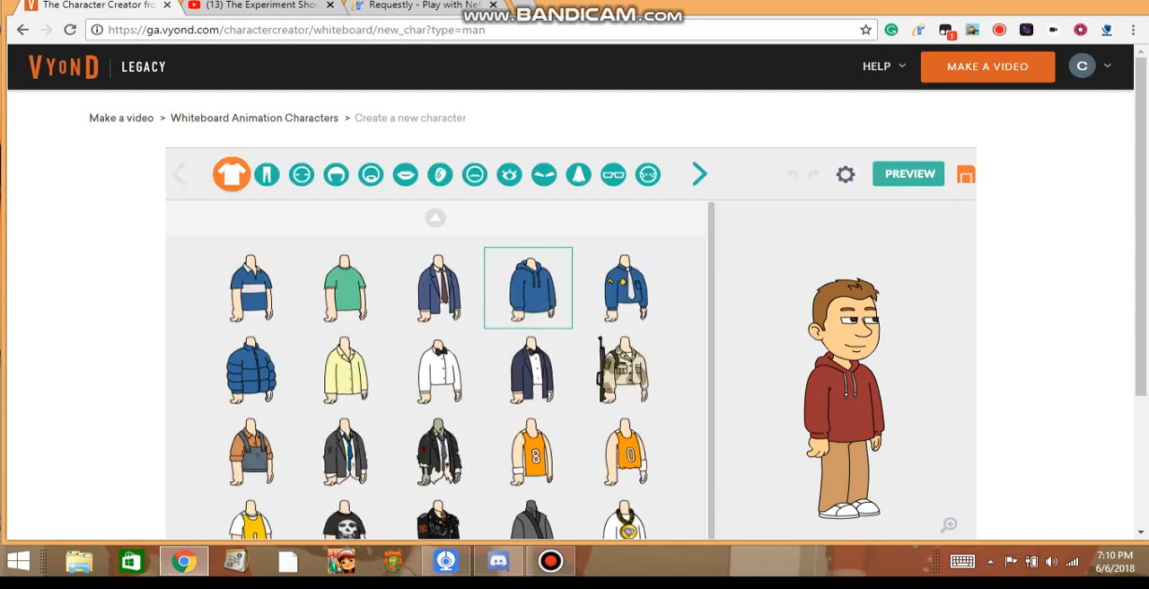
left_click(844, 174)
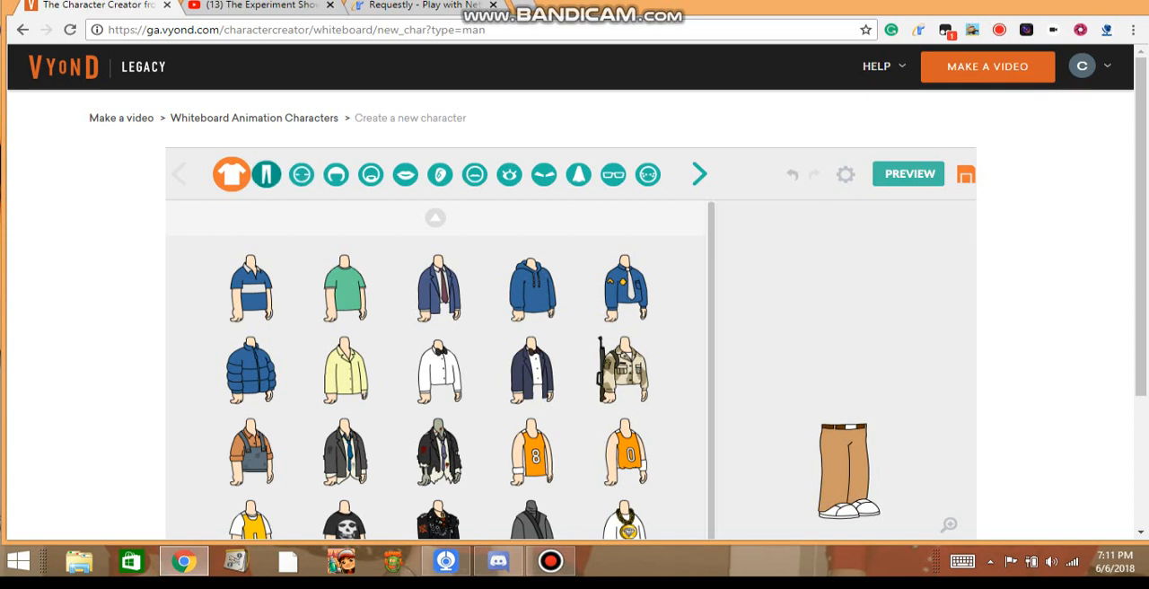
Step: Dress the legs in blue knee-length shorts with socks and red shoes
left_click(341, 288)
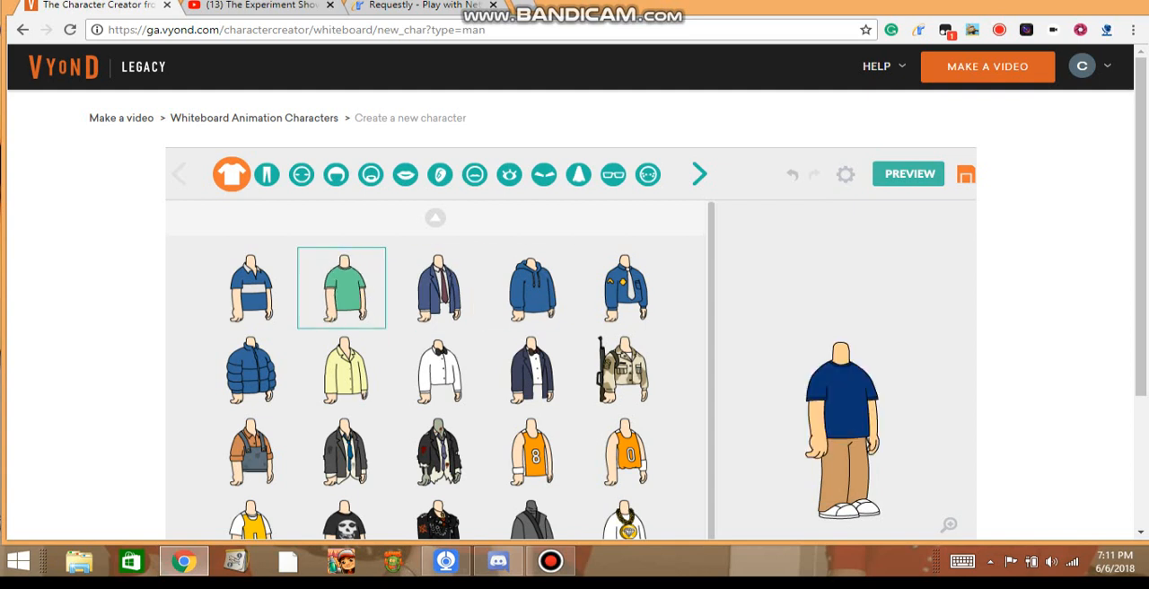
left_click(845, 173)
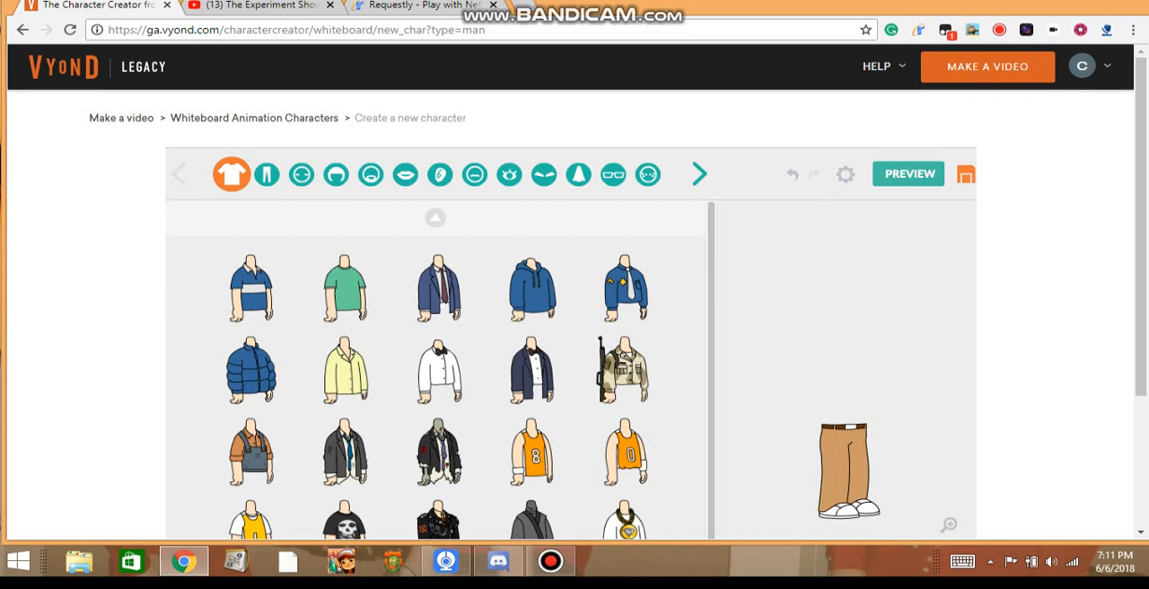
left_click(265, 174)
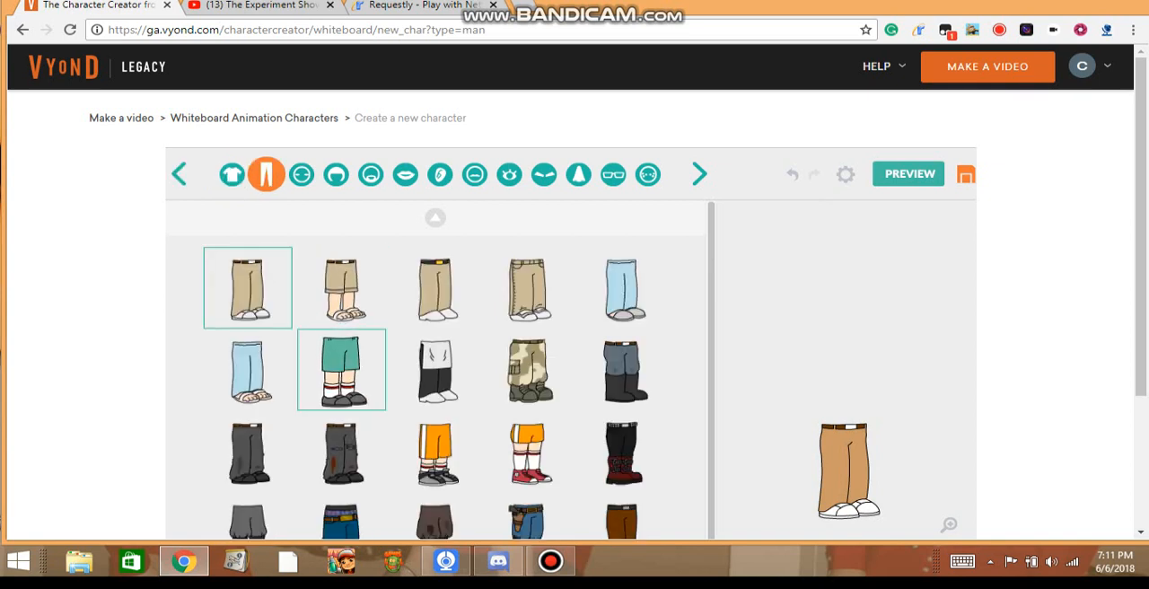
left_click(341, 369)
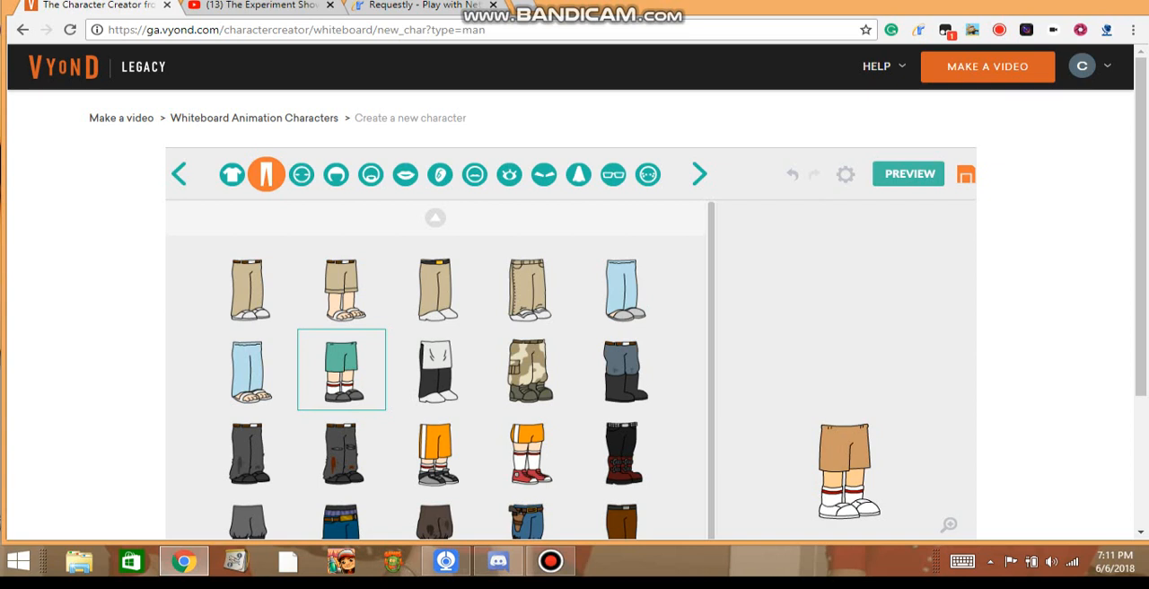
scroll("down", 3)
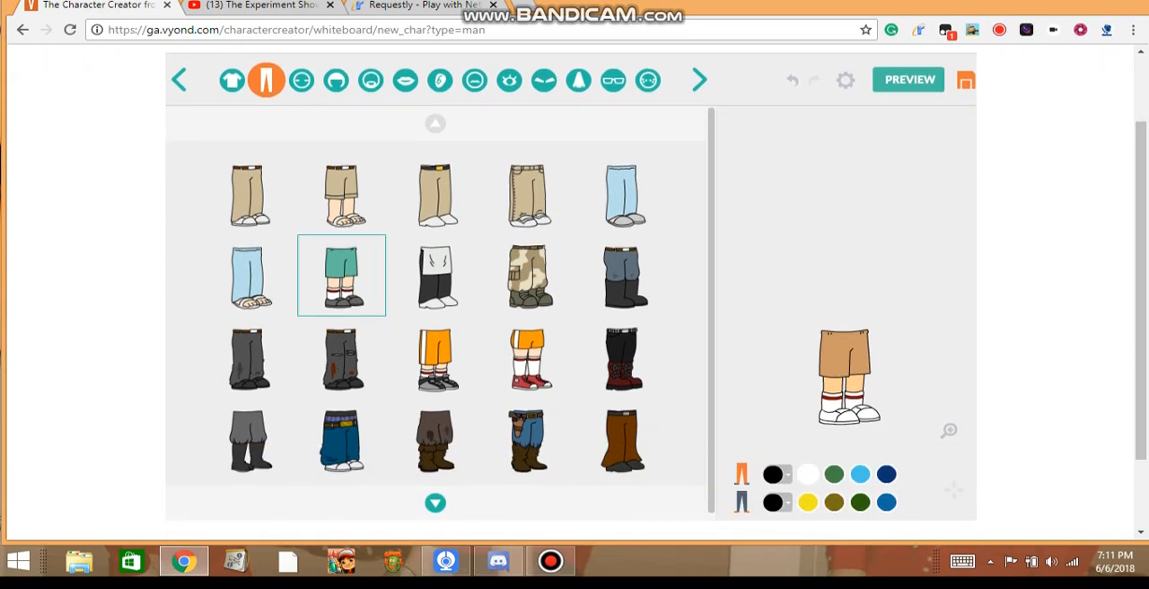
left_click(740, 474)
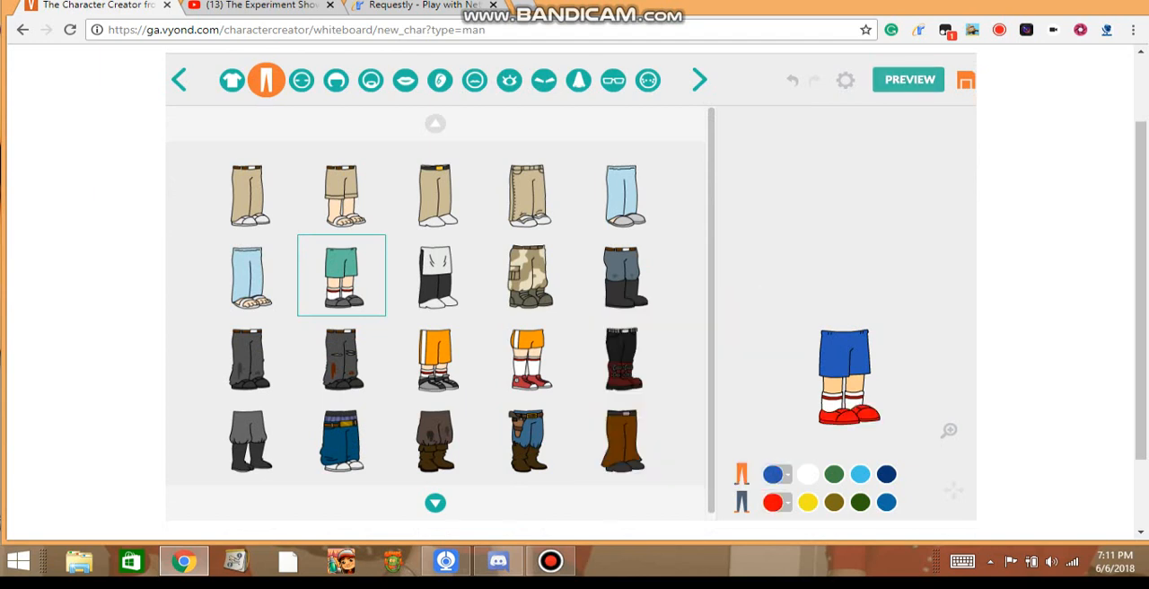
left_click(908, 79)
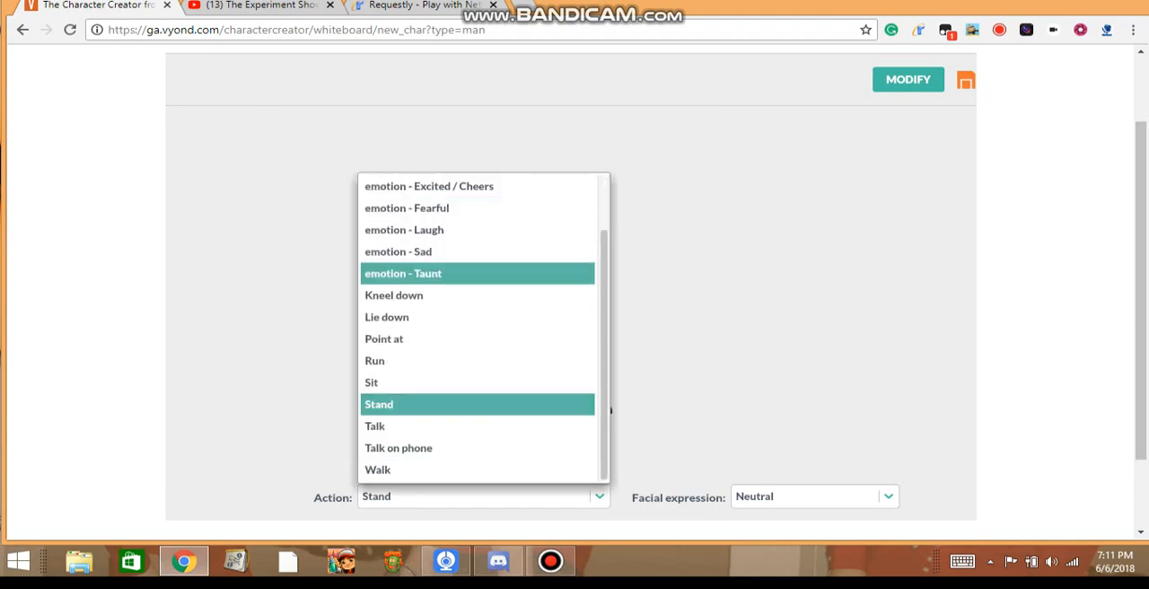
Step: Pick an action for the previewed shorts character and save it
left_click(374, 360)
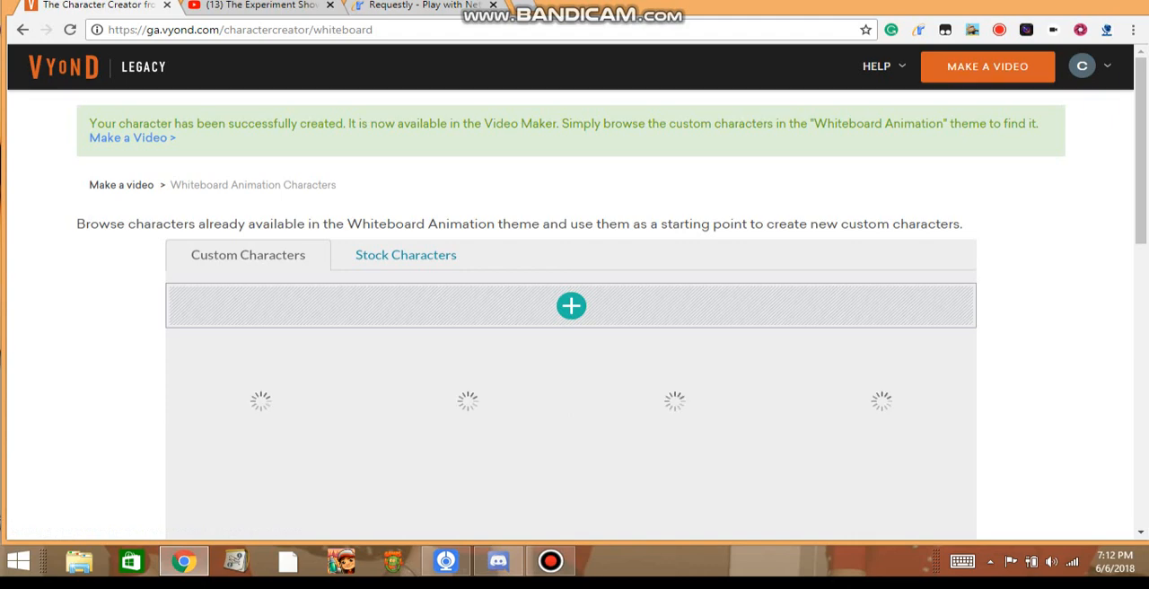
Step: Change the adam rule's With URL to end in headtorso.xml and save
left_click(422, 5)
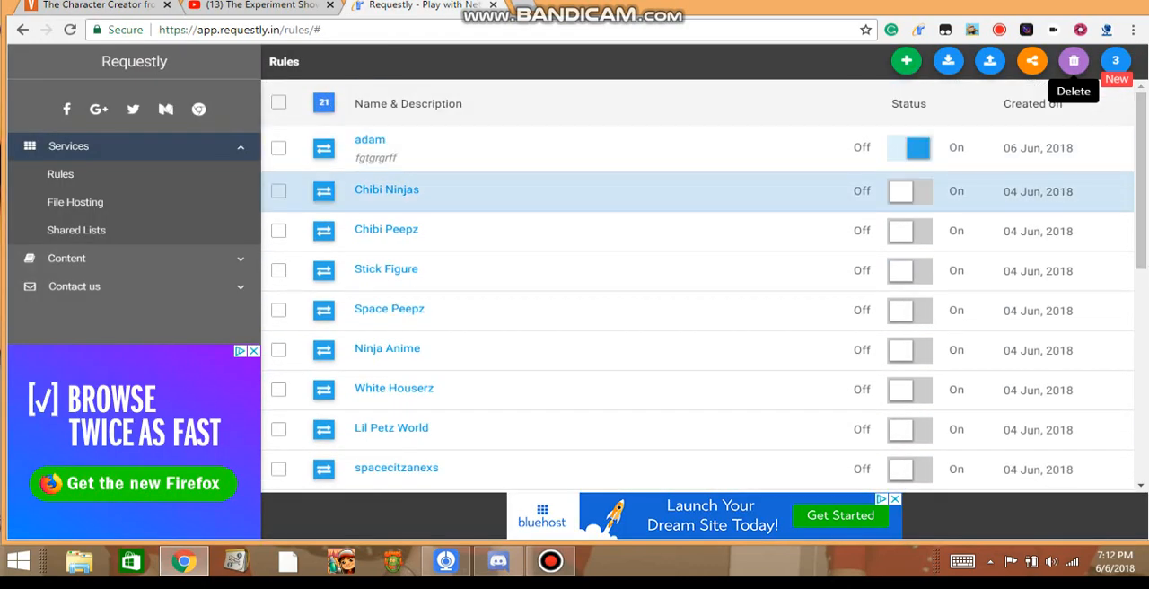
left_click(370, 139)
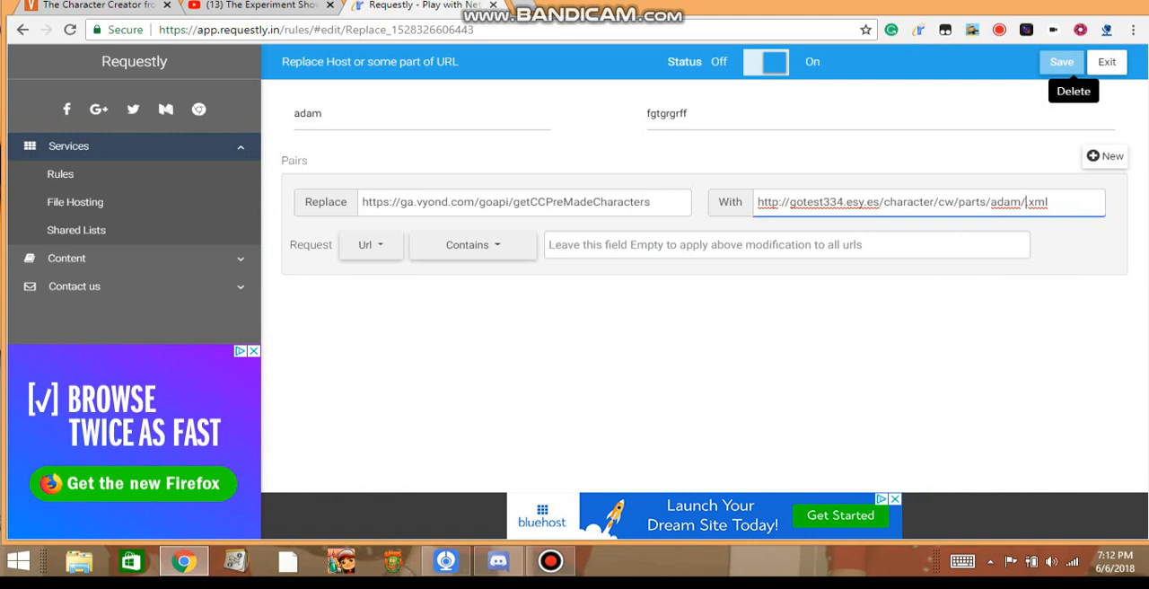
type("headtorso")
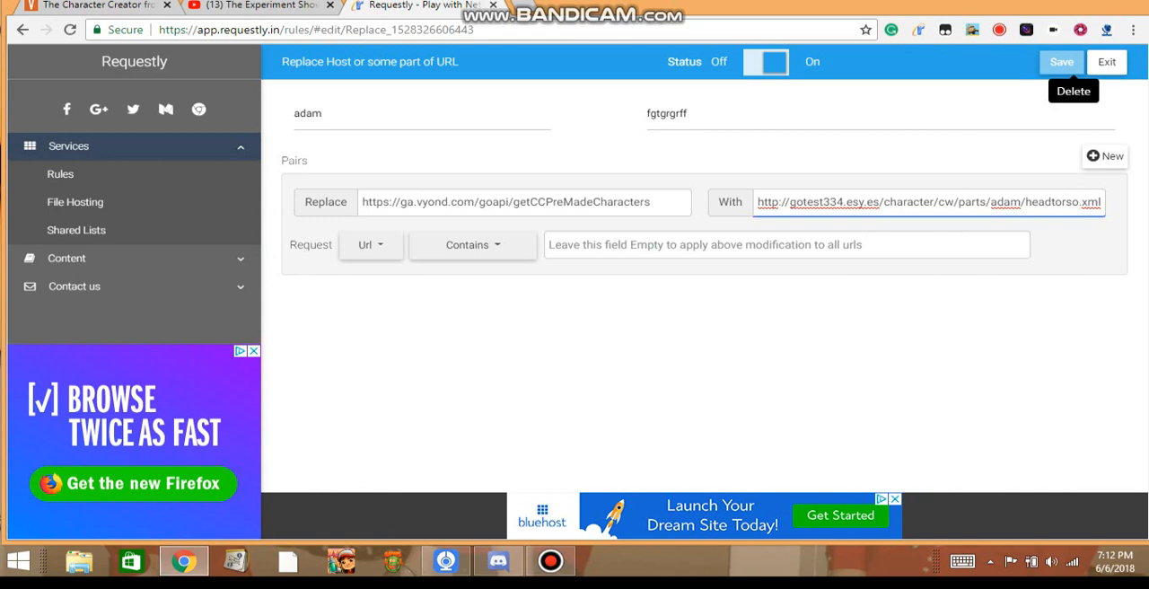
left_click(1060, 62)
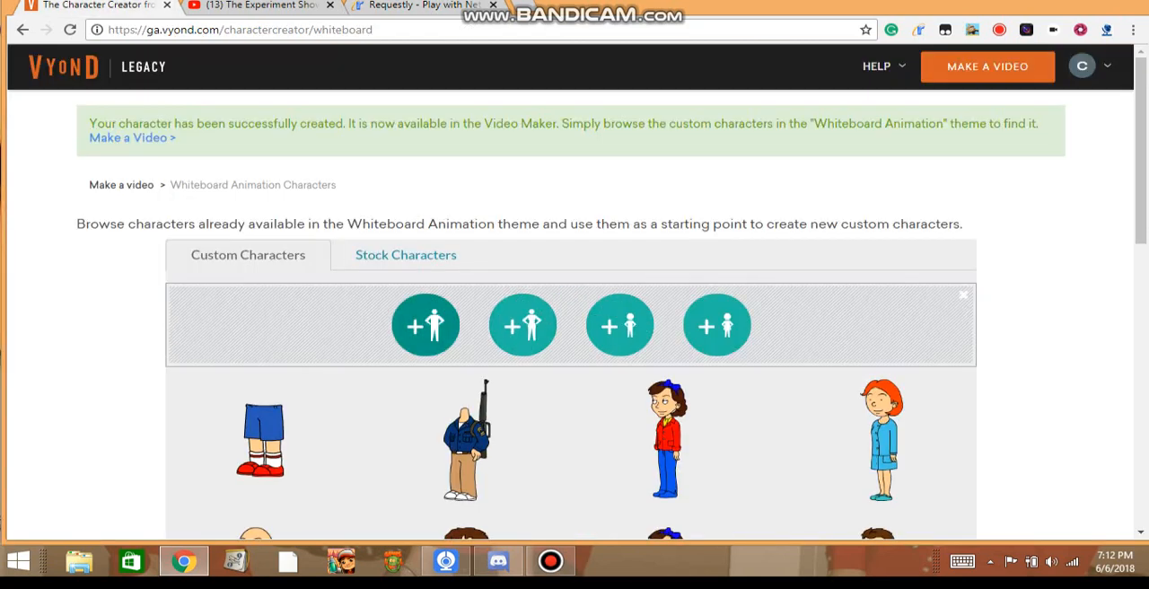
Step: Open a new man character from the first + under Custom Characters
left_click(425, 324)
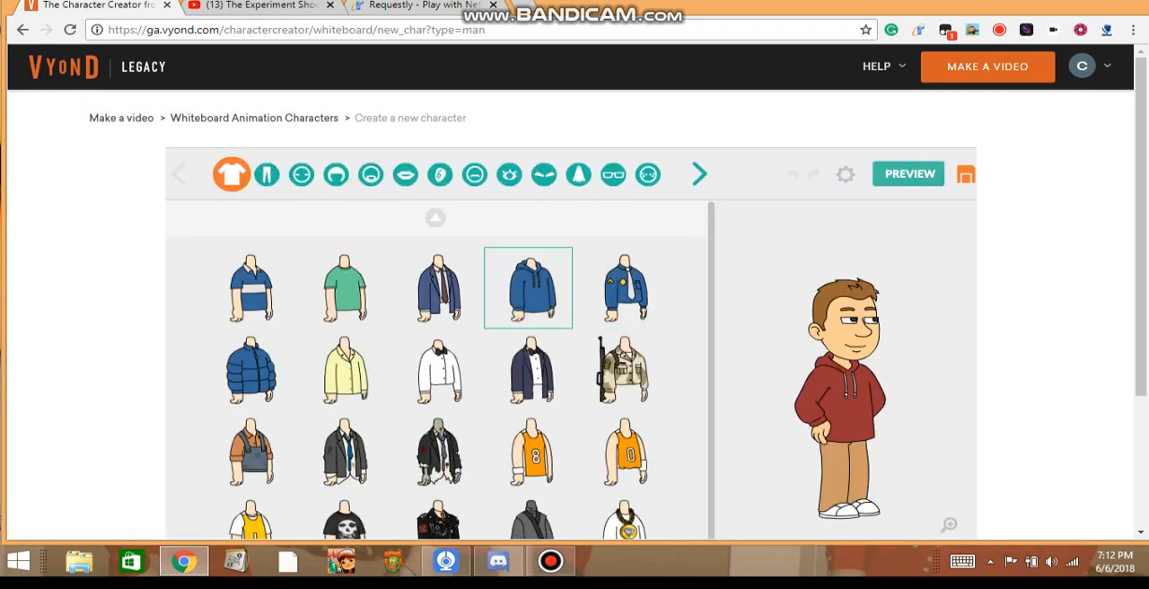
Step: Reset the character's parts and swap the hoodie for an orange tee
left_click(845, 174)
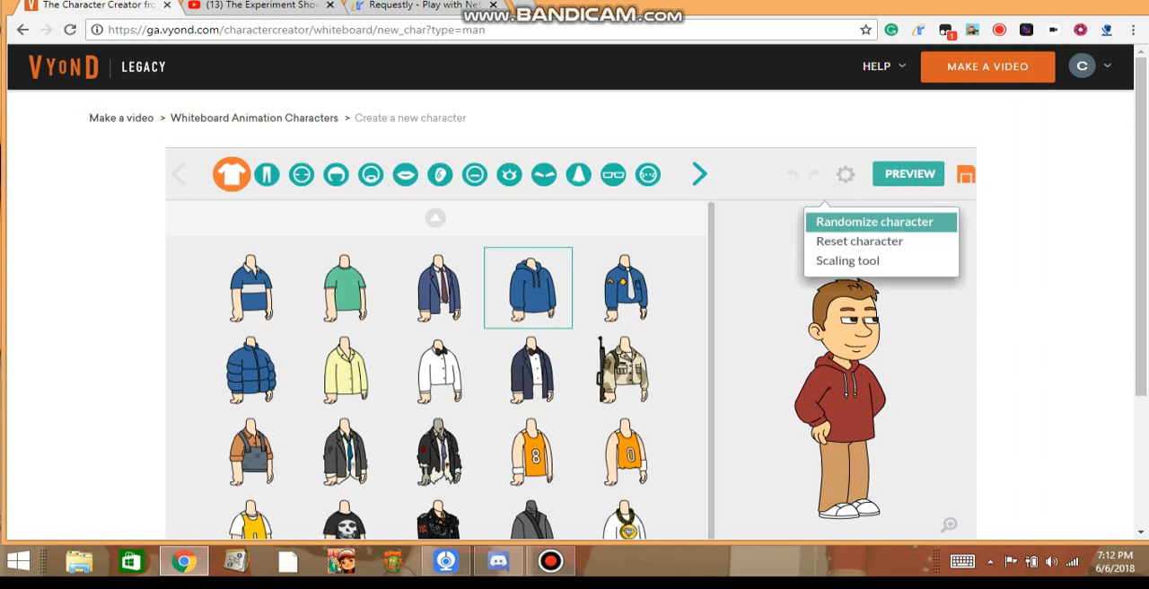
left_click(874, 222)
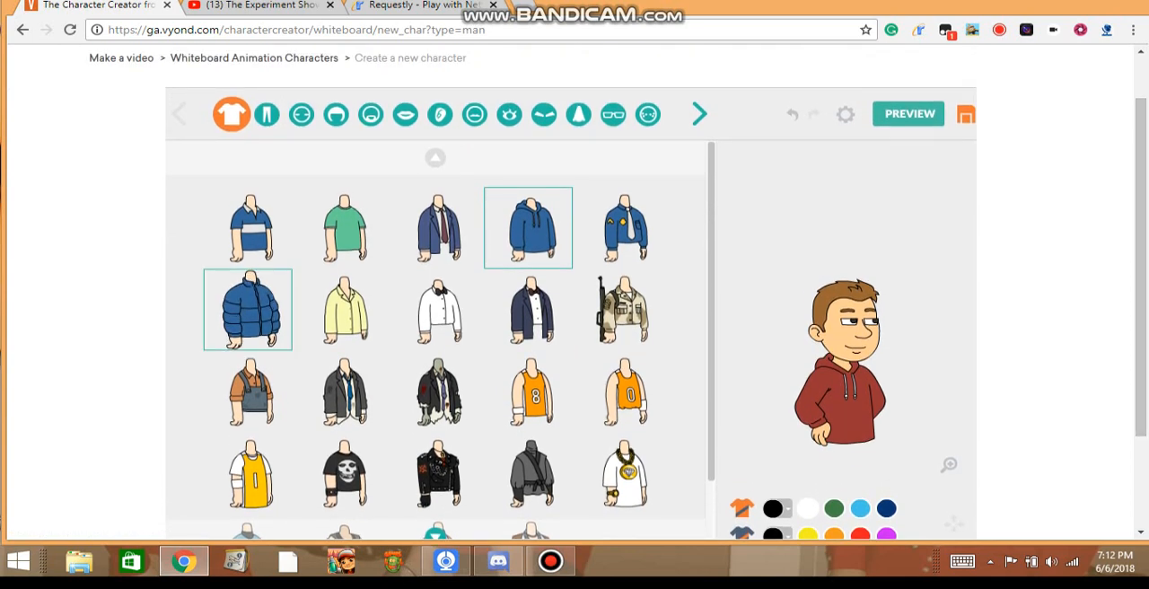
left_click(343, 227)
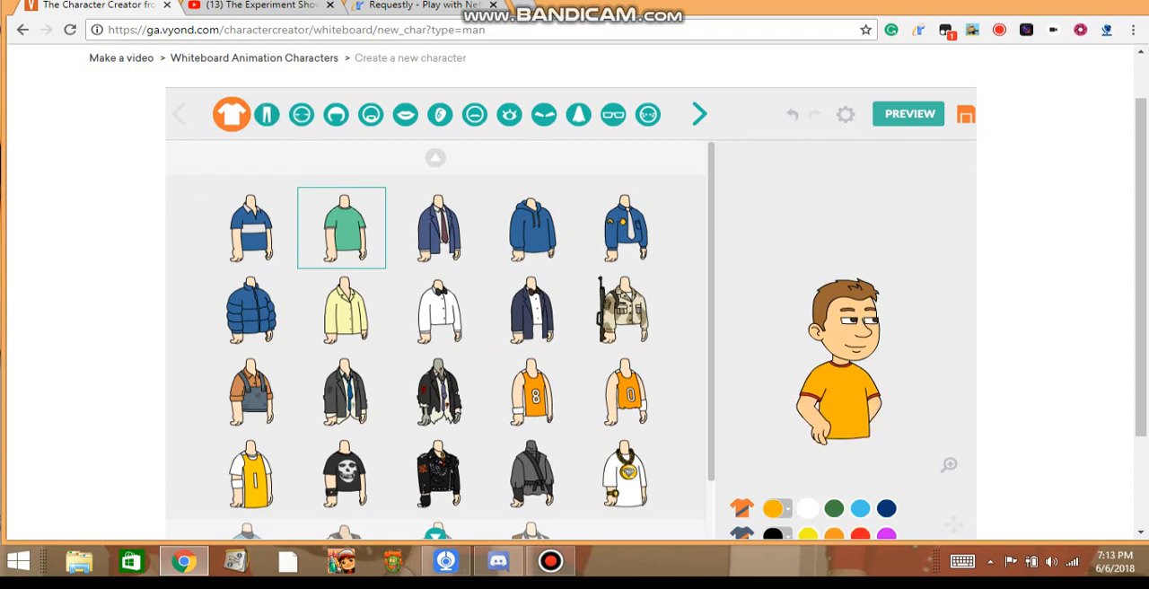
Step: Give the character a rounder head shape and no hair
left_click(300, 114)
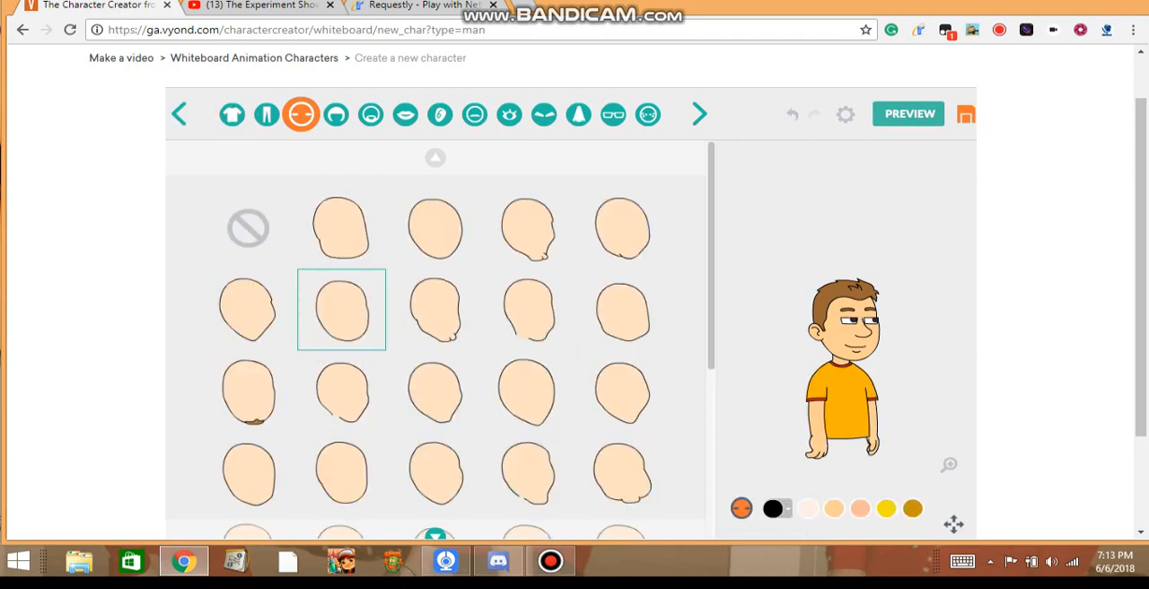
scroll("down", 3)
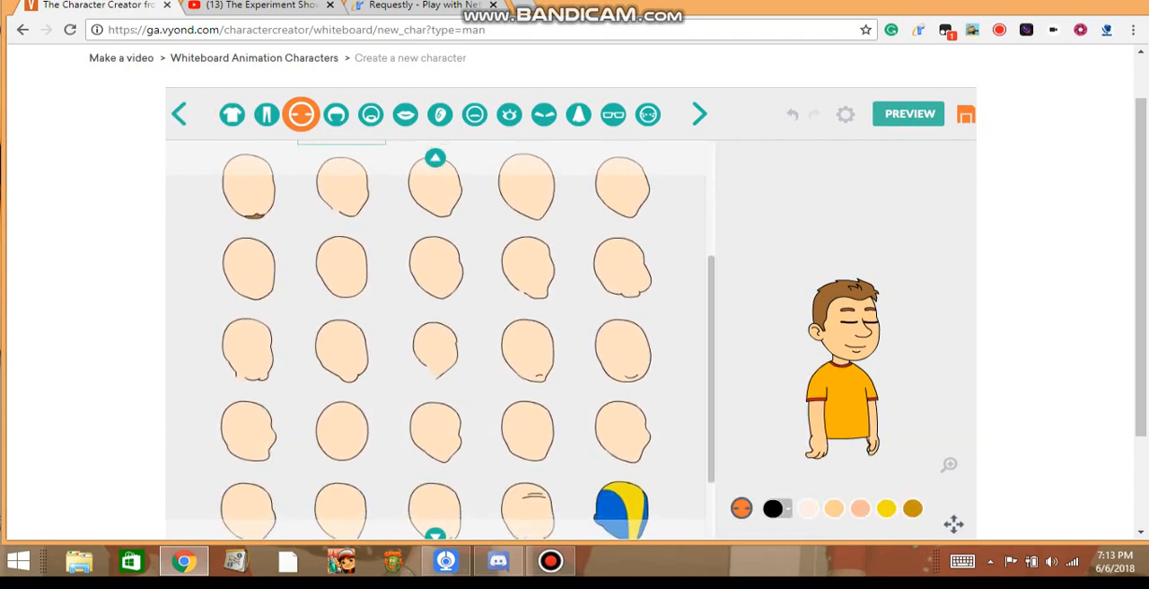
left_click(341, 430)
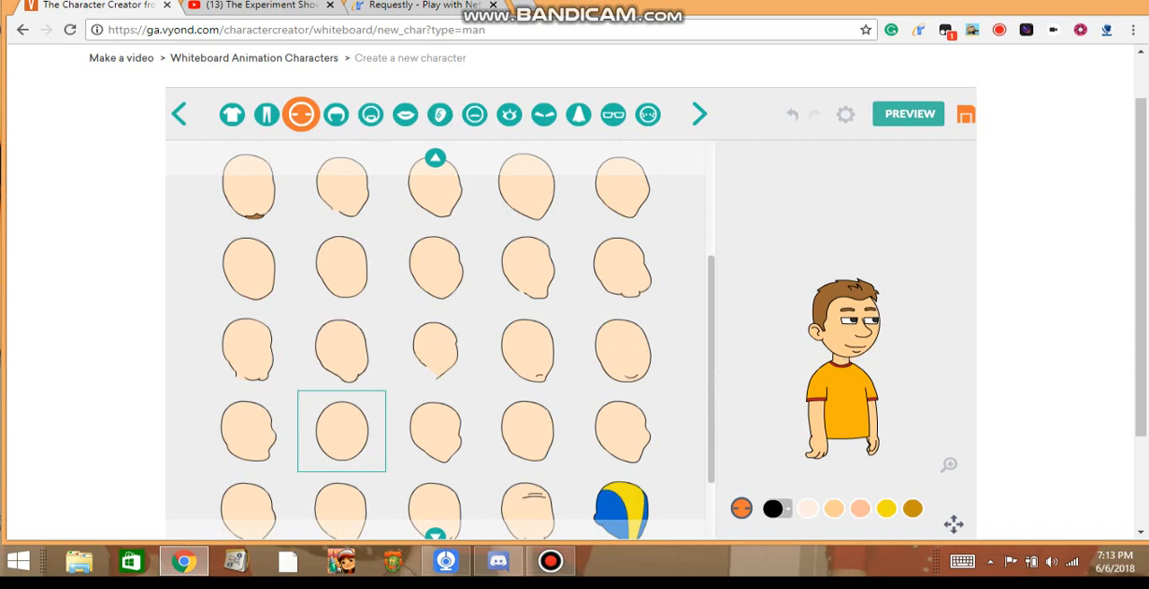
left_click(336, 114)
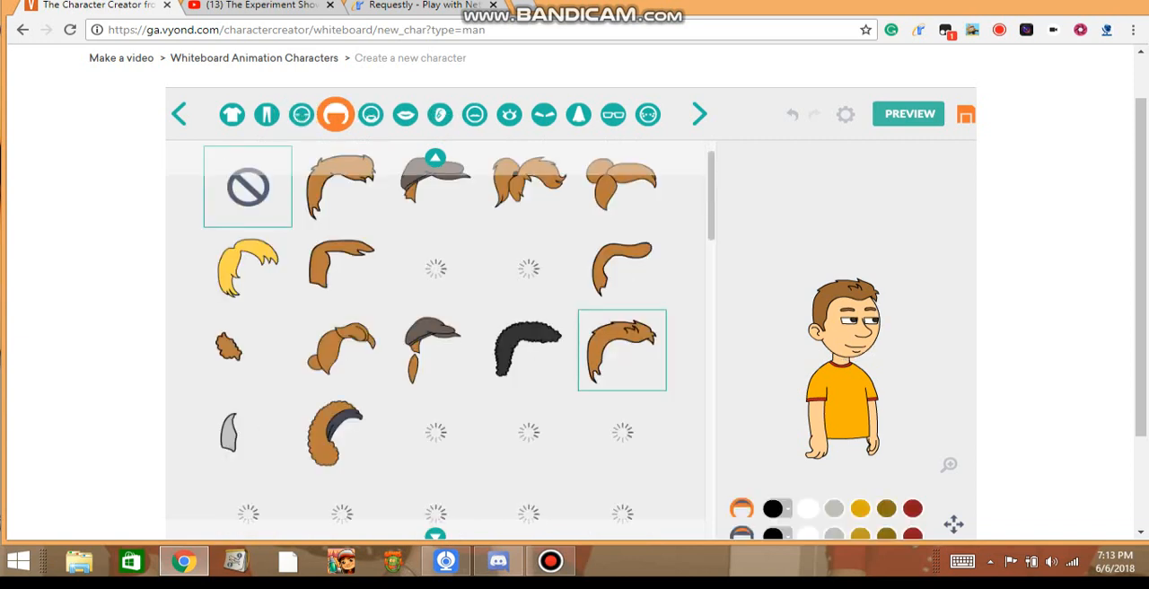
left_click(405, 114)
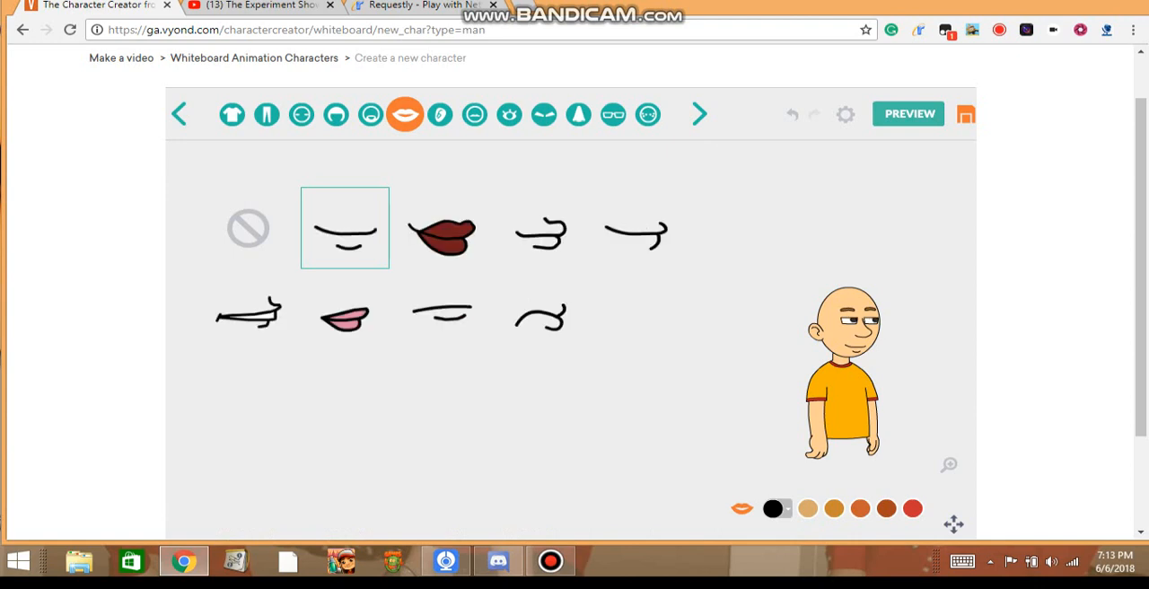
left_click(439, 114)
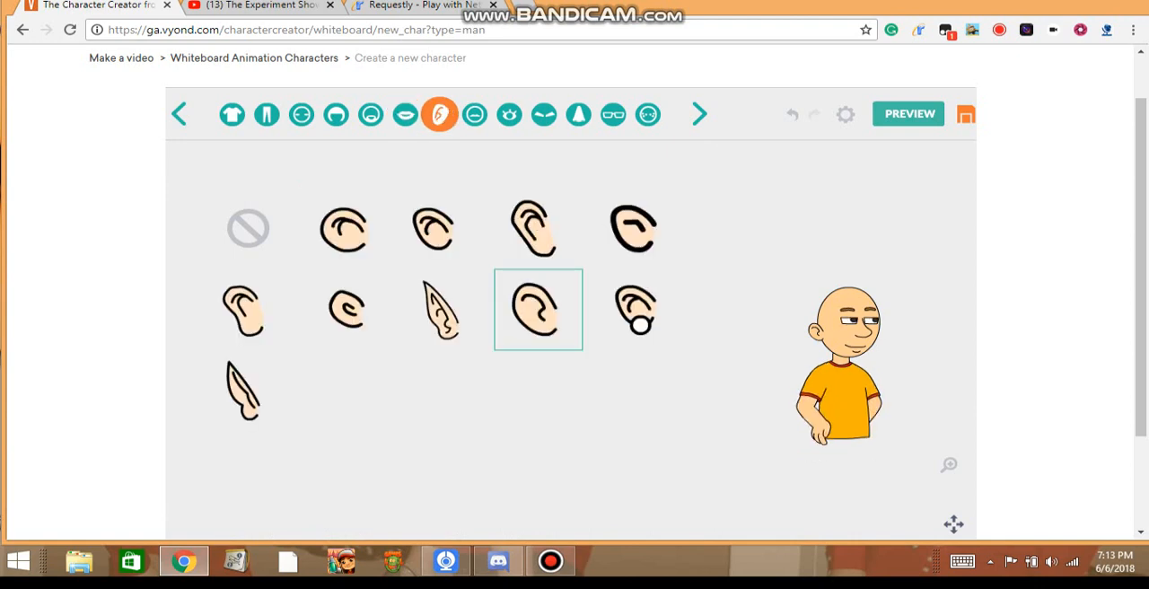